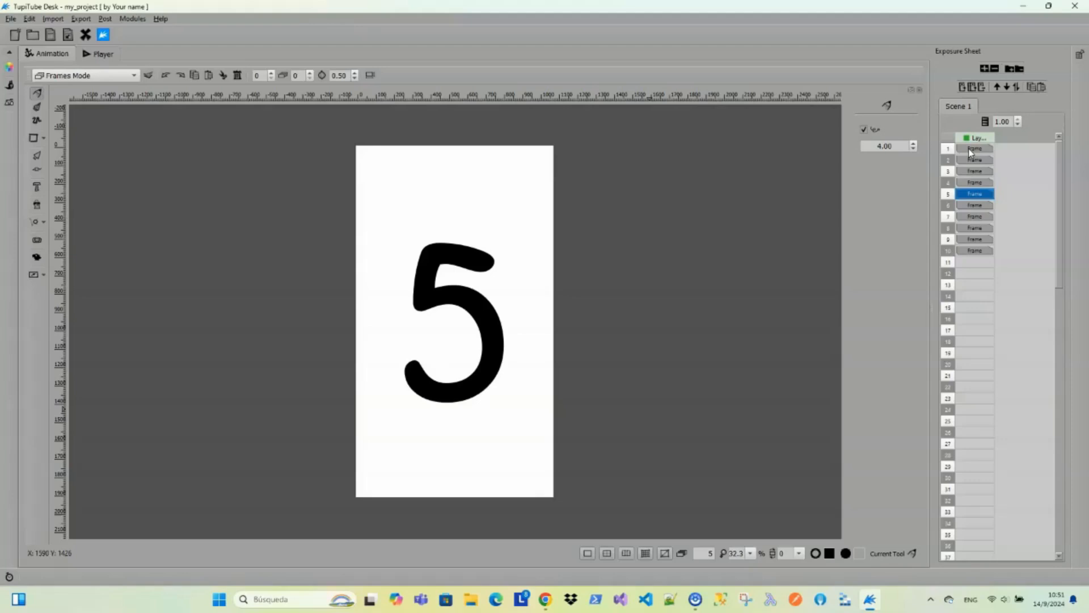
View frames 9 and 10 of the number animation in the Exposure Sheet
click(975, 216)
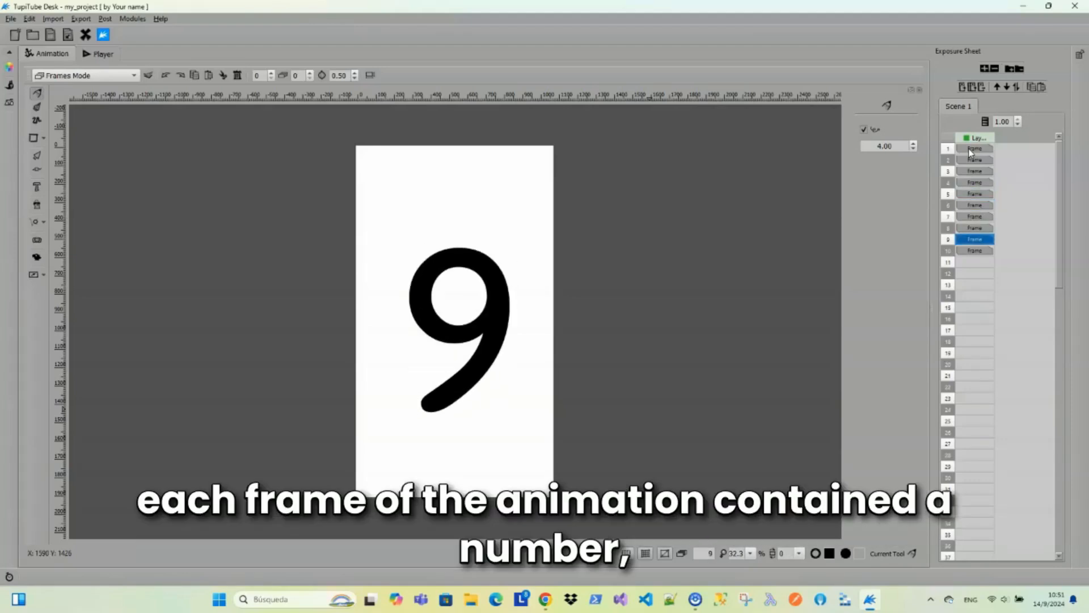
click(975, 251)
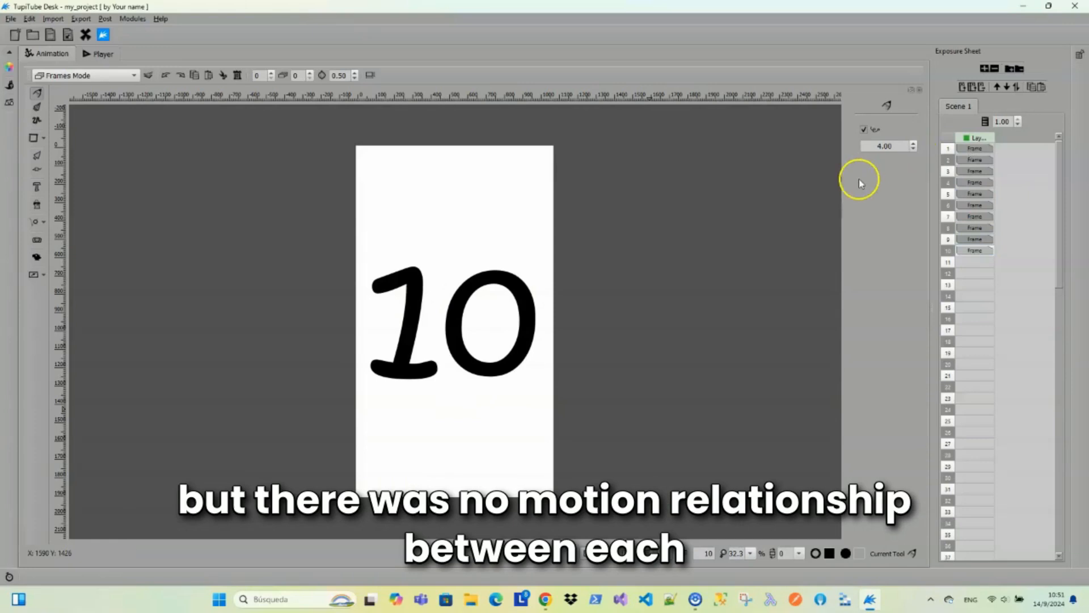
click(84, 53)
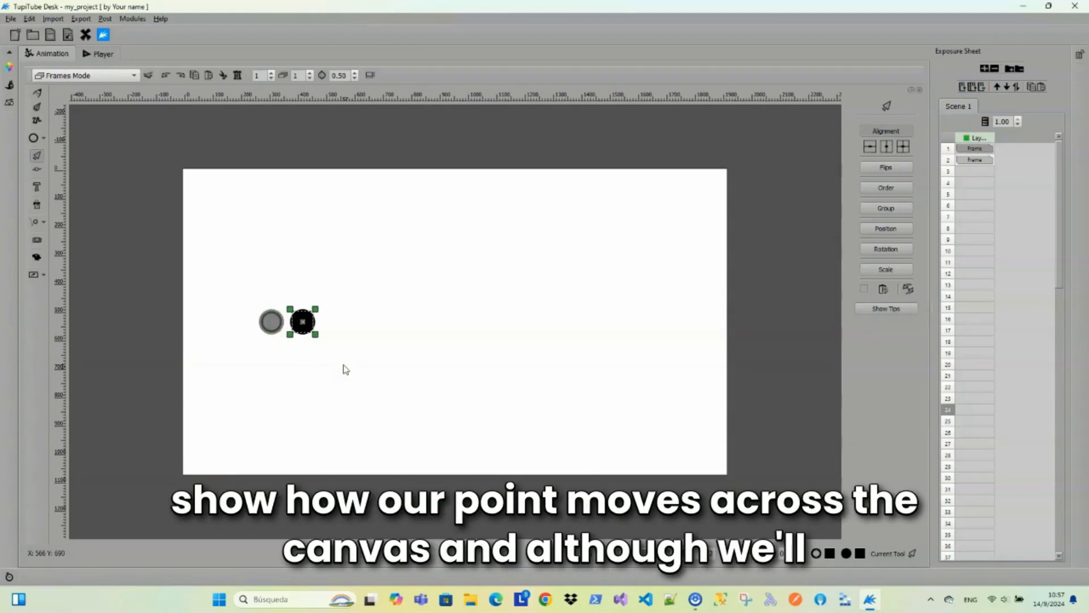
Drag the black dot progressively further right in frame 2, then in frame 3
drag(303, 322, 389, 322)
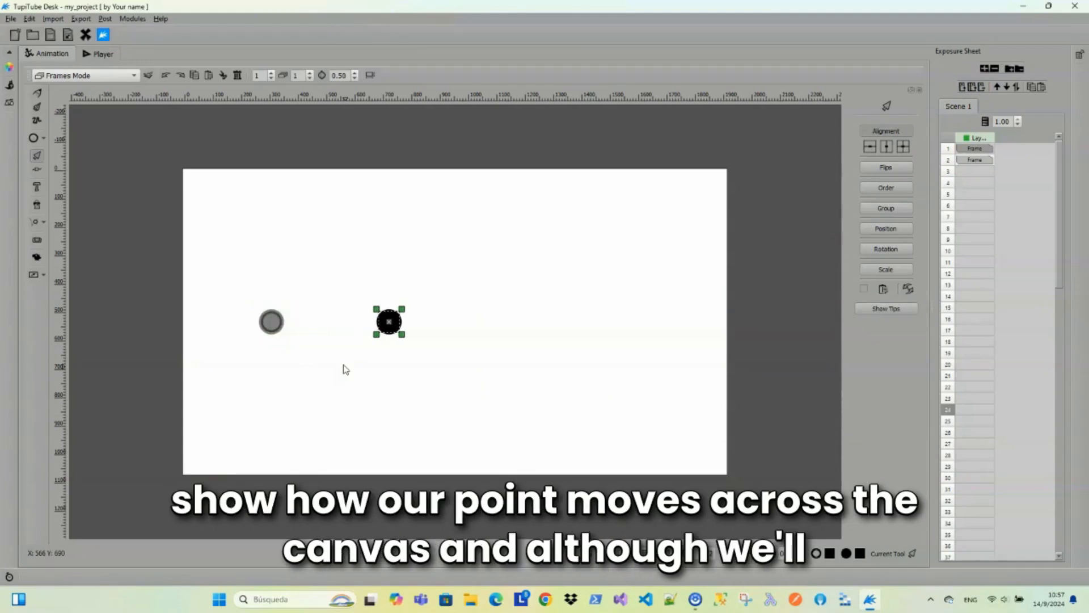
drag(390, 321, 452, 321)
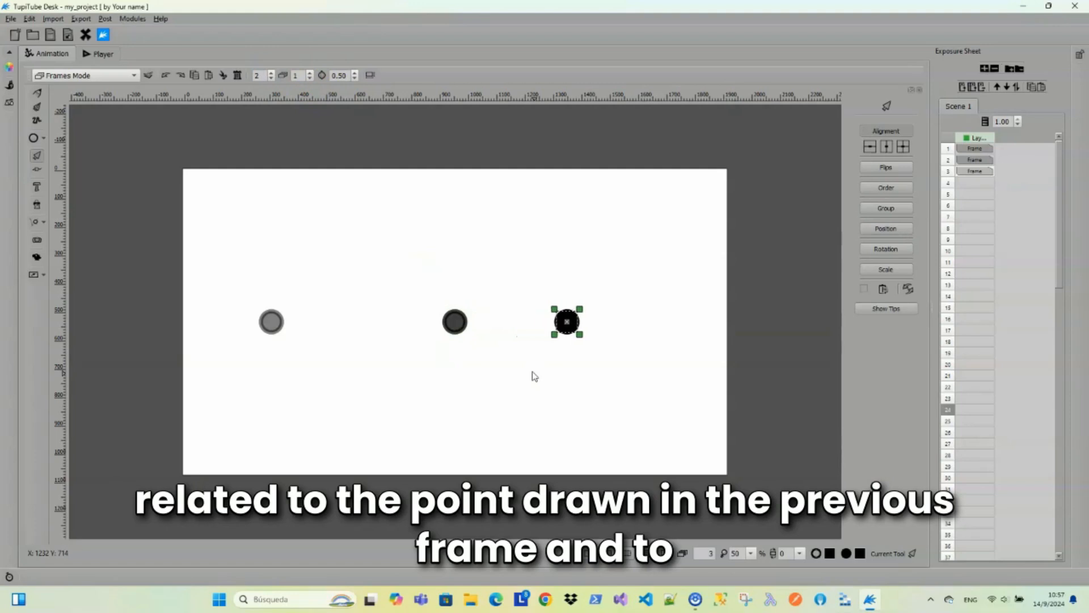
drag(567, 321, 625, 322)
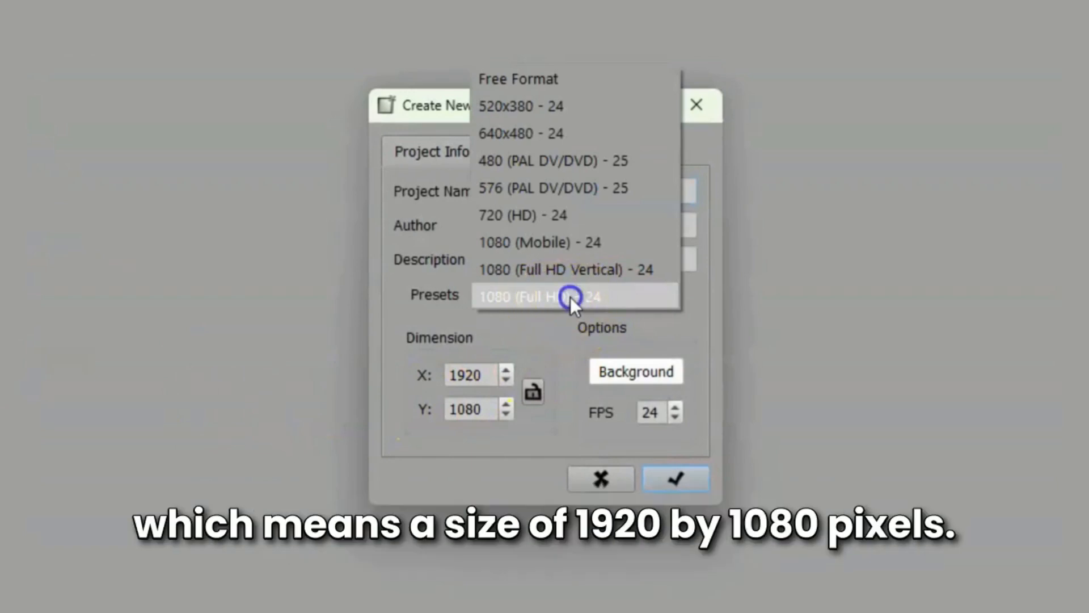
Create a new project with the 1080 (Full HD) 24 fps preset
click(538, 296)
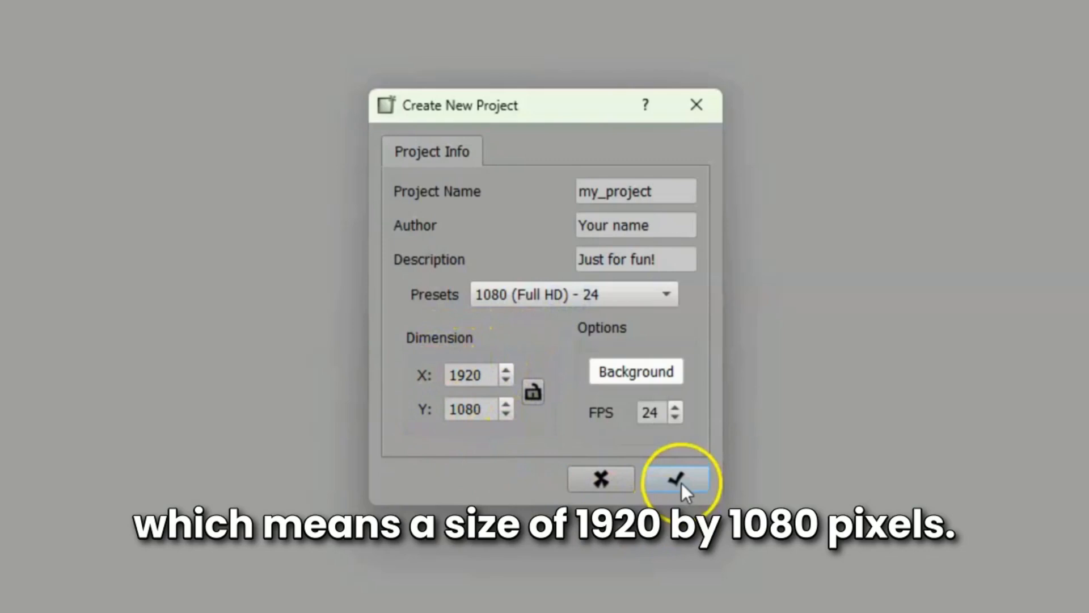
click(677, 480)
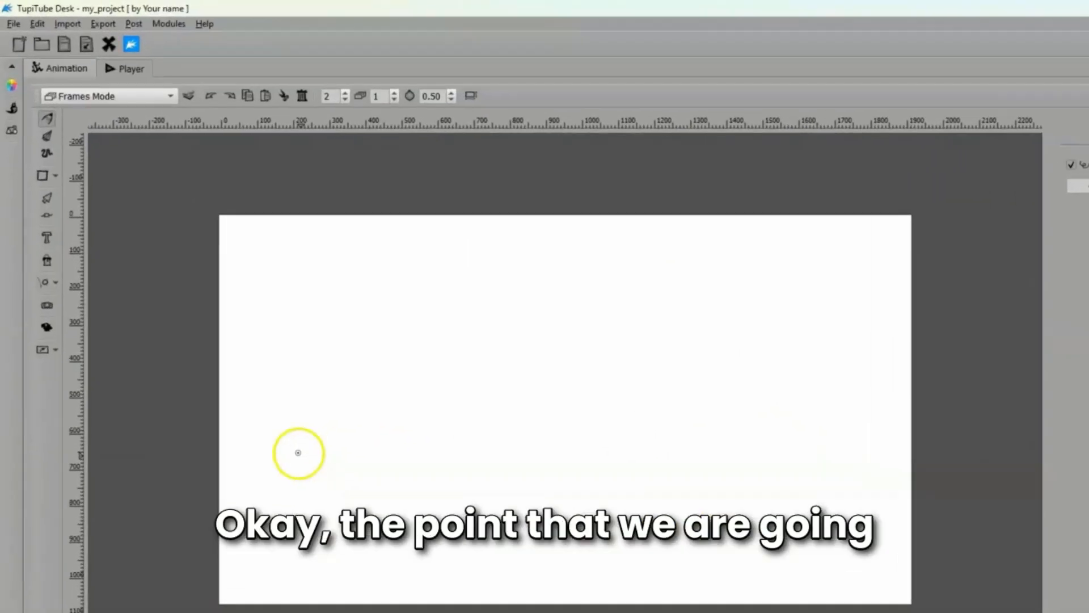
Select the Ellipse shape tool and check the brush thickness of 10
click(55, 175)
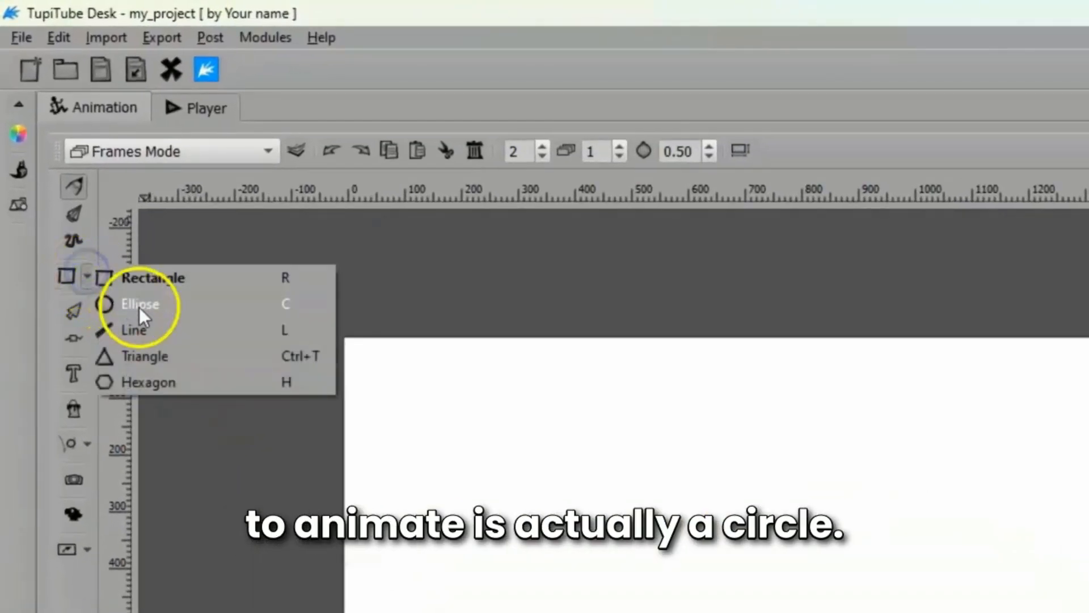
click(140, 305)
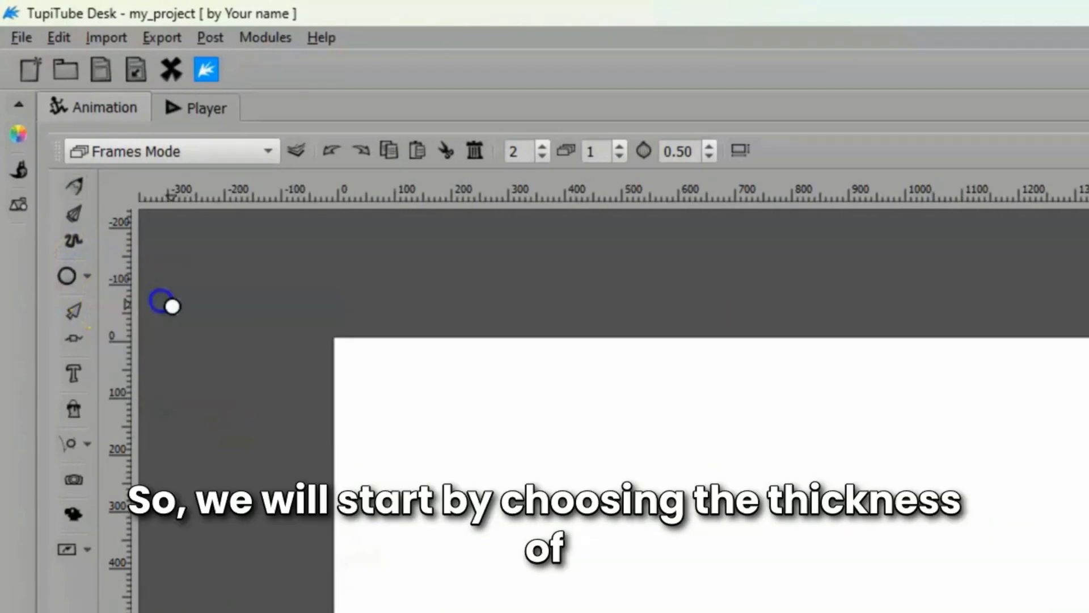
click(18, 171)
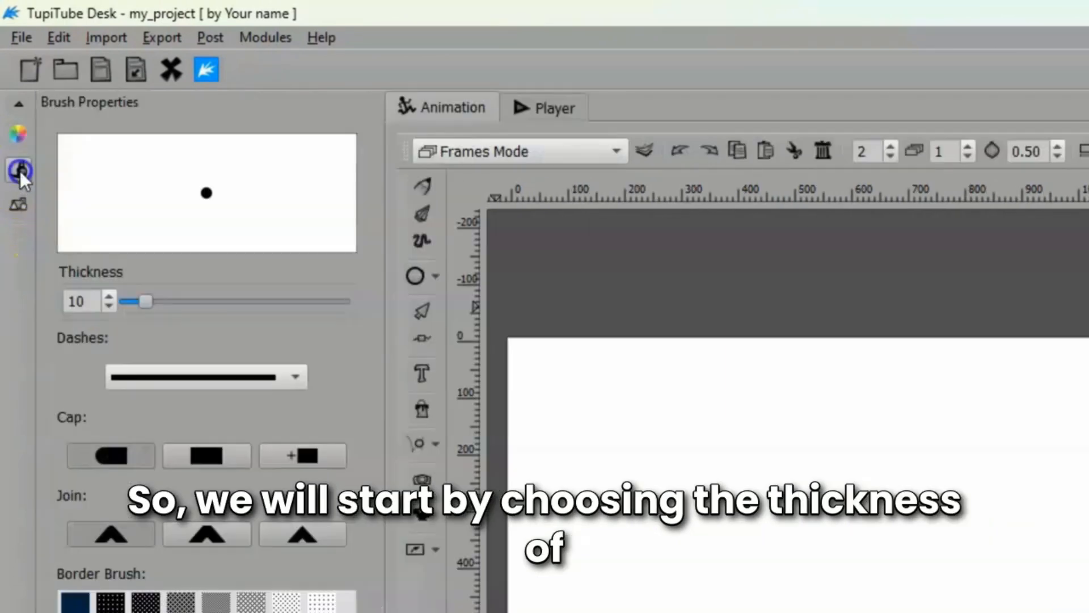
click(76, 301)
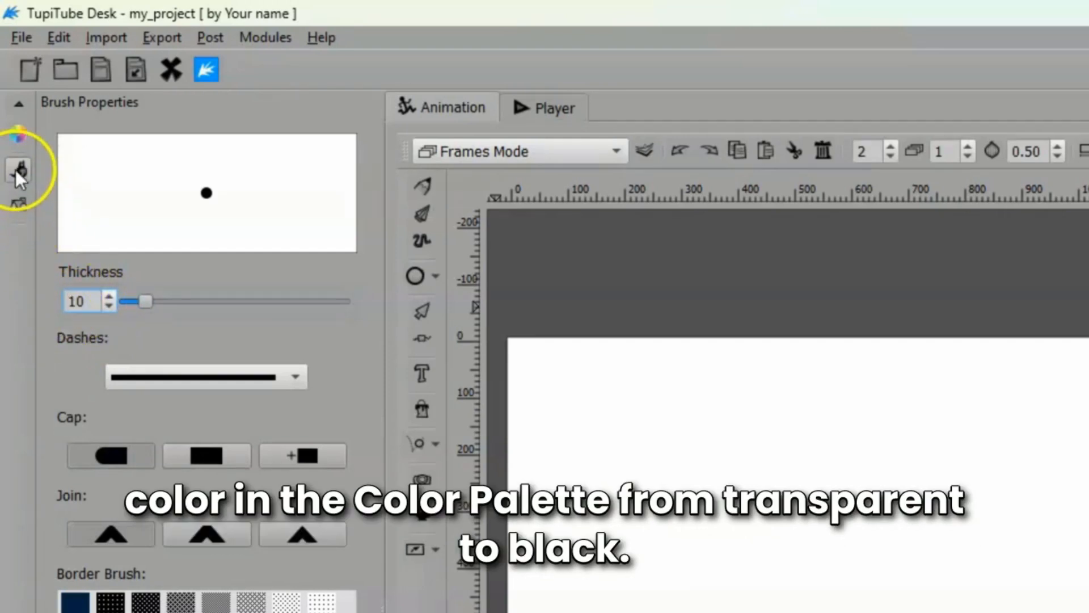
Set the fill colour to black in the Color Palette
click(18, 134)
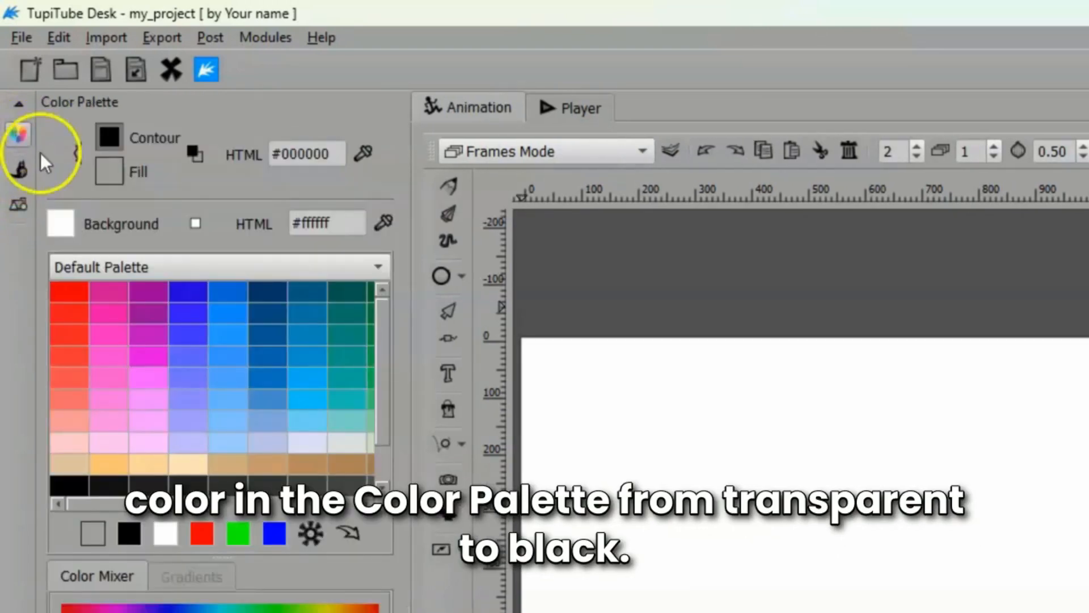
click(108, 170)
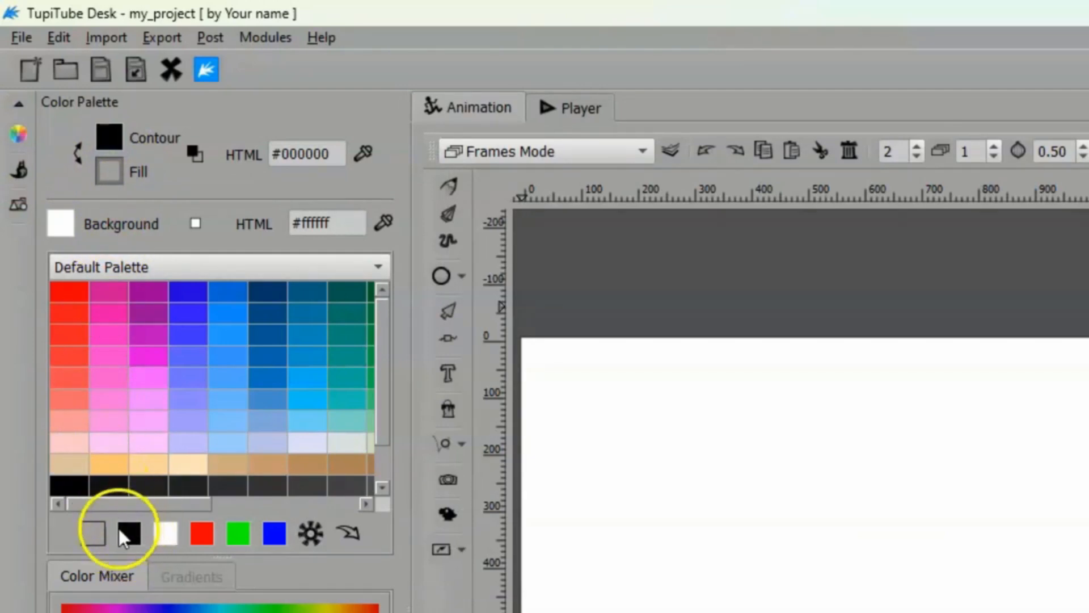
click(129, 534)
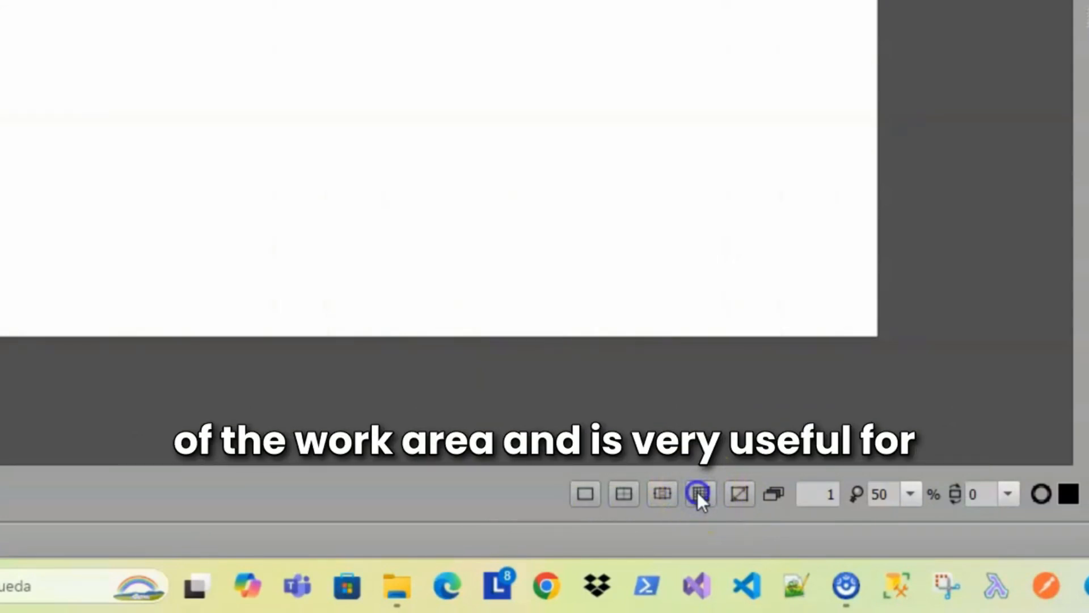
Turn on the grid over the canvas from the status bar
click(699, 494)
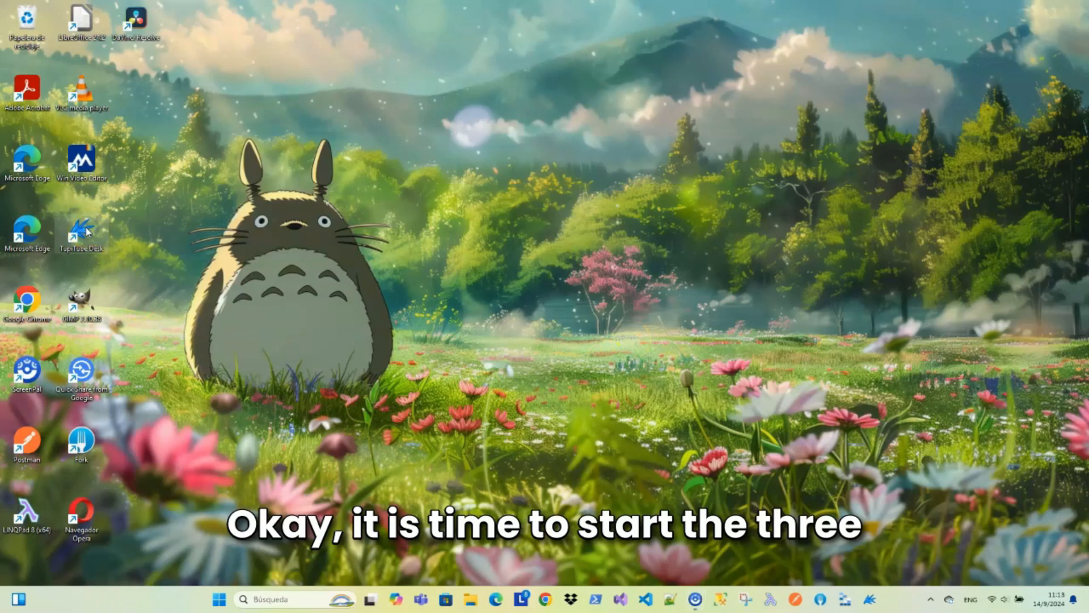
Launch TupiTube Desk and confirm a new 1080 Full HD project
double_click(81, 229)
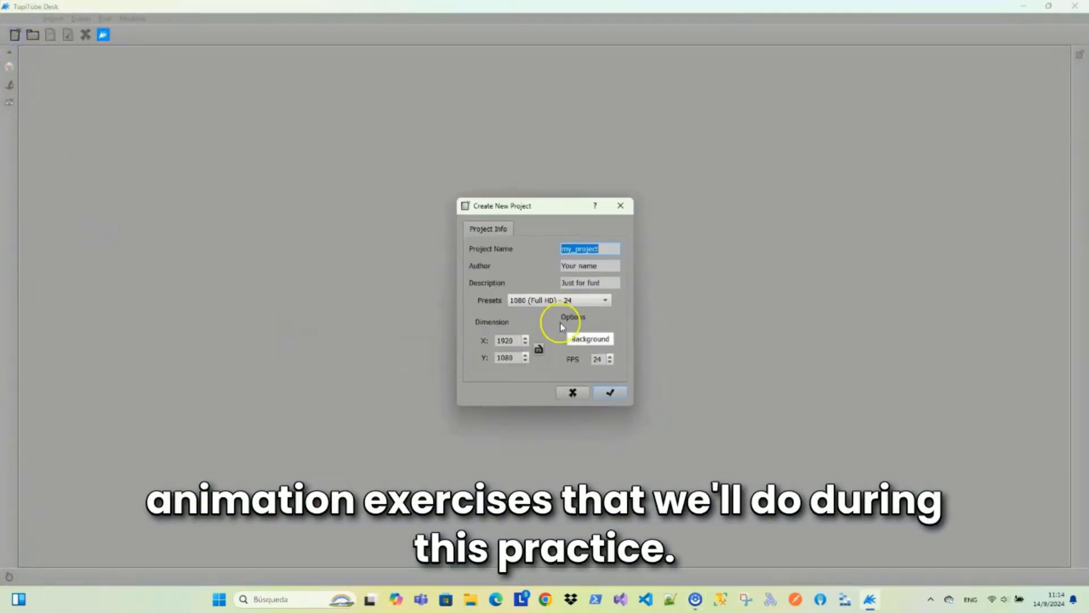
click(609, 392)
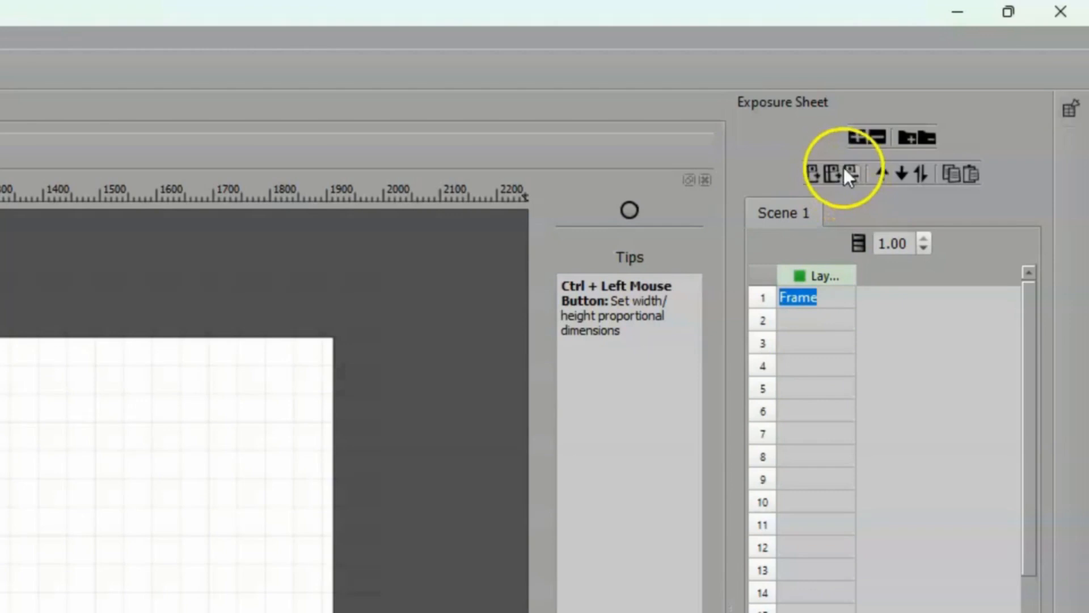
Insert a second frame and switch to the Object Selection tool
click(839, 173)
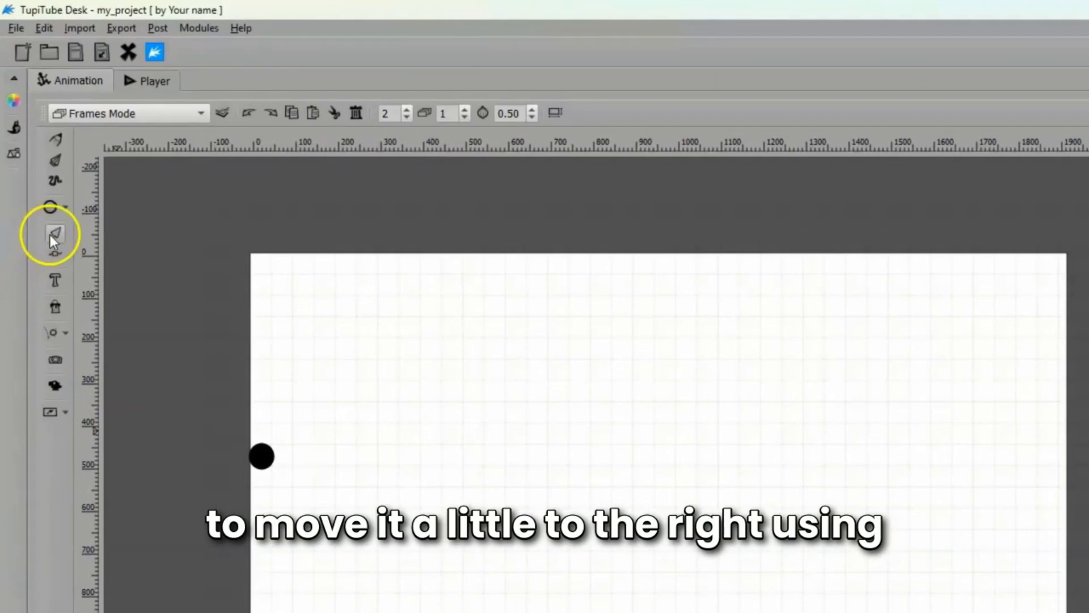
click(261, 456)
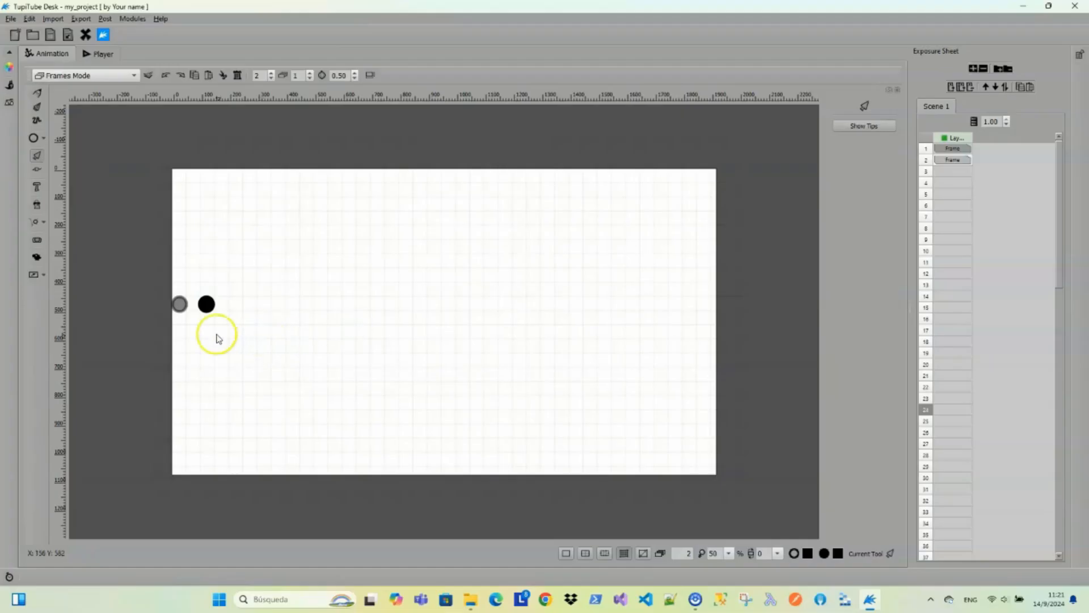
mouse_move(262, 334)
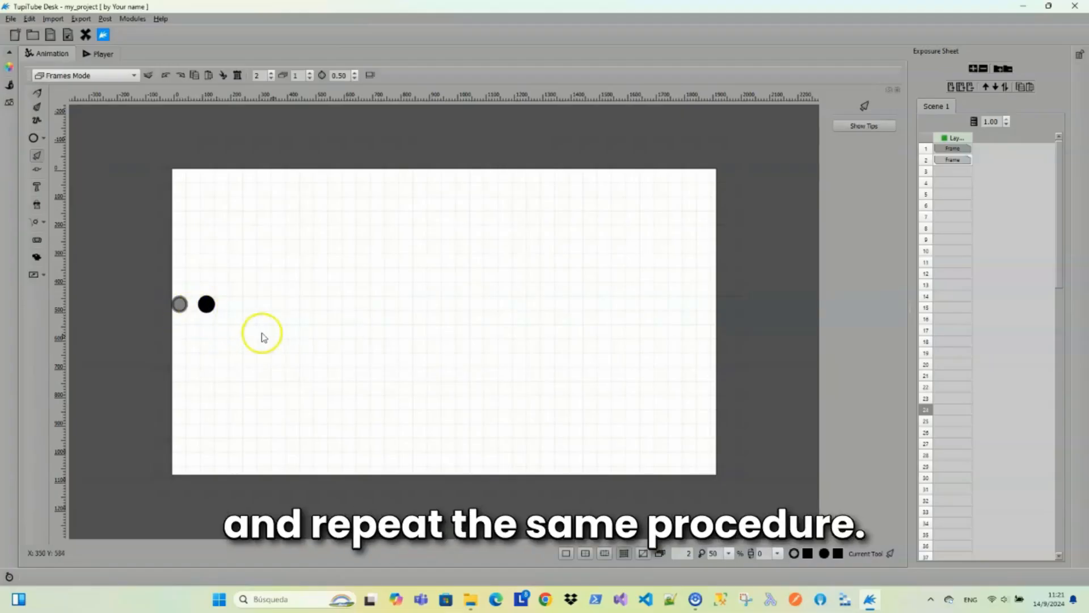
Add frames after frame 2 and move the dot one grid step right
click(952, 158)
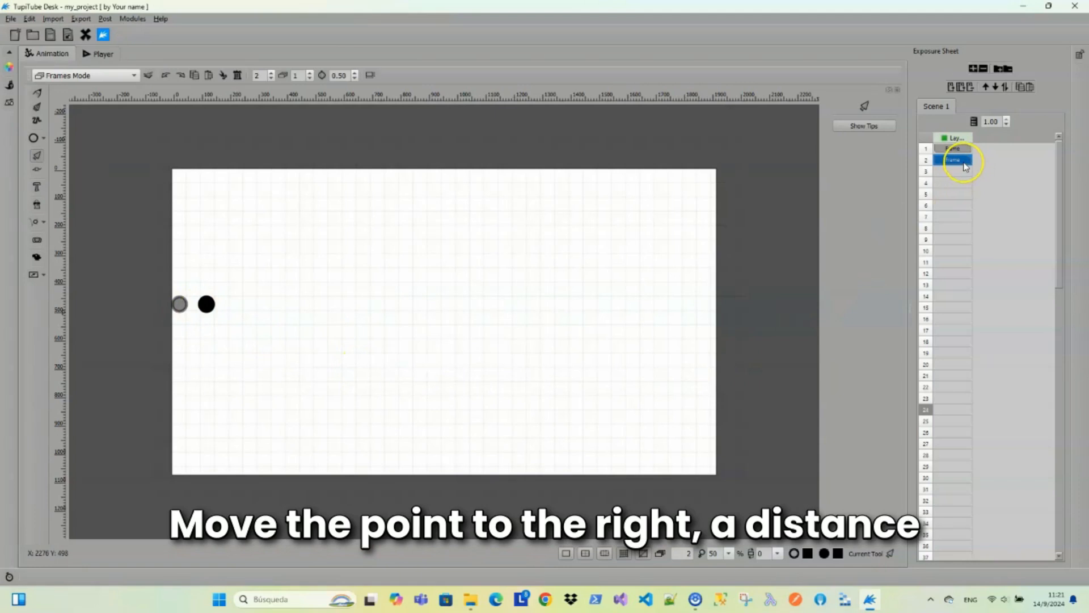
click(962, 86)
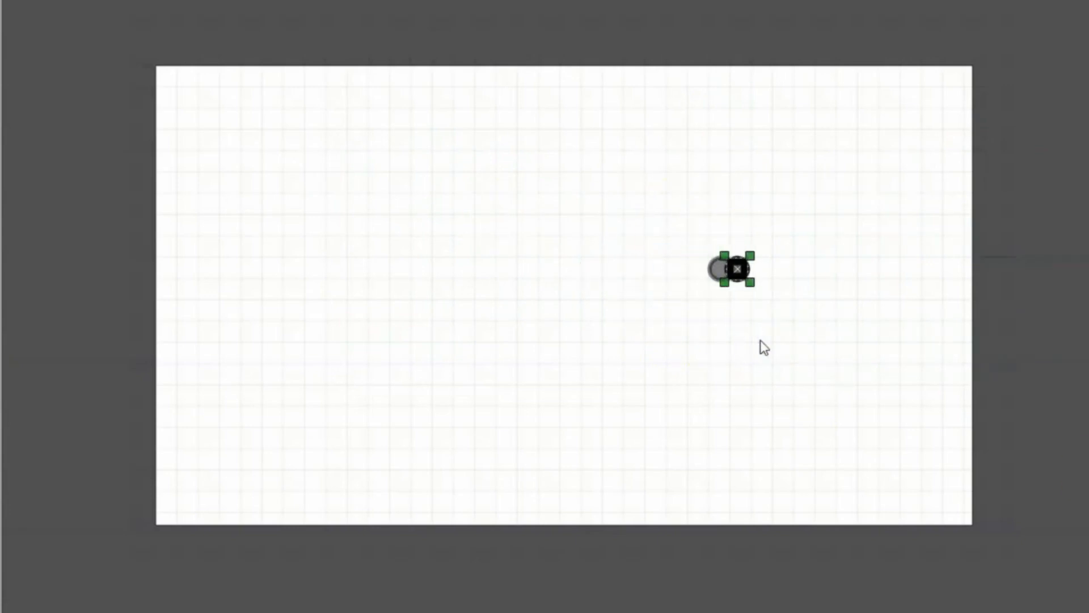
drag(734, 270, 807, 270)
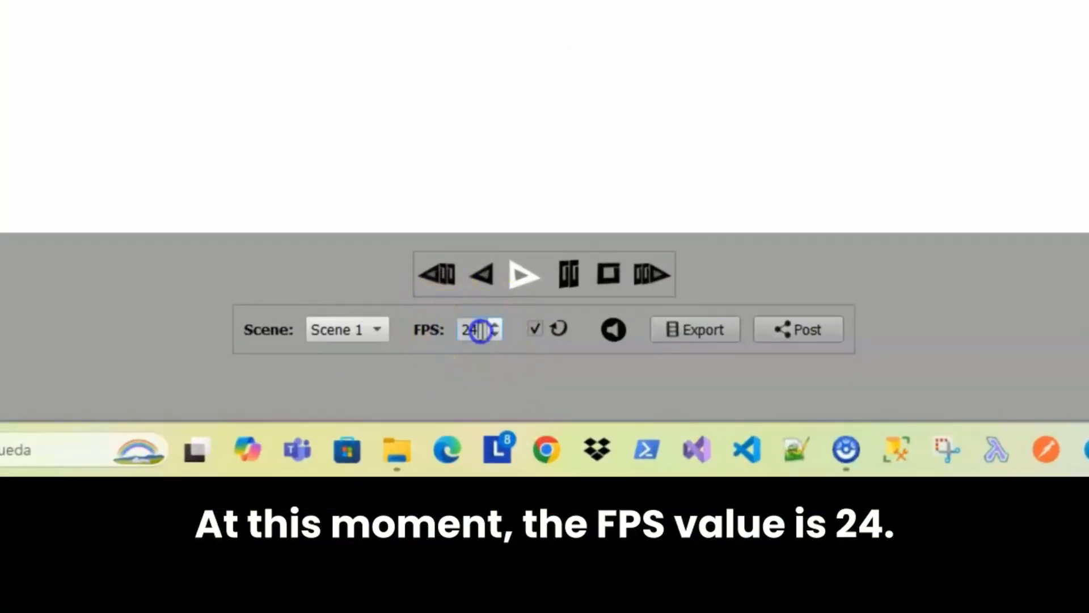
Set the player frame rate to 12 fps
text(12)
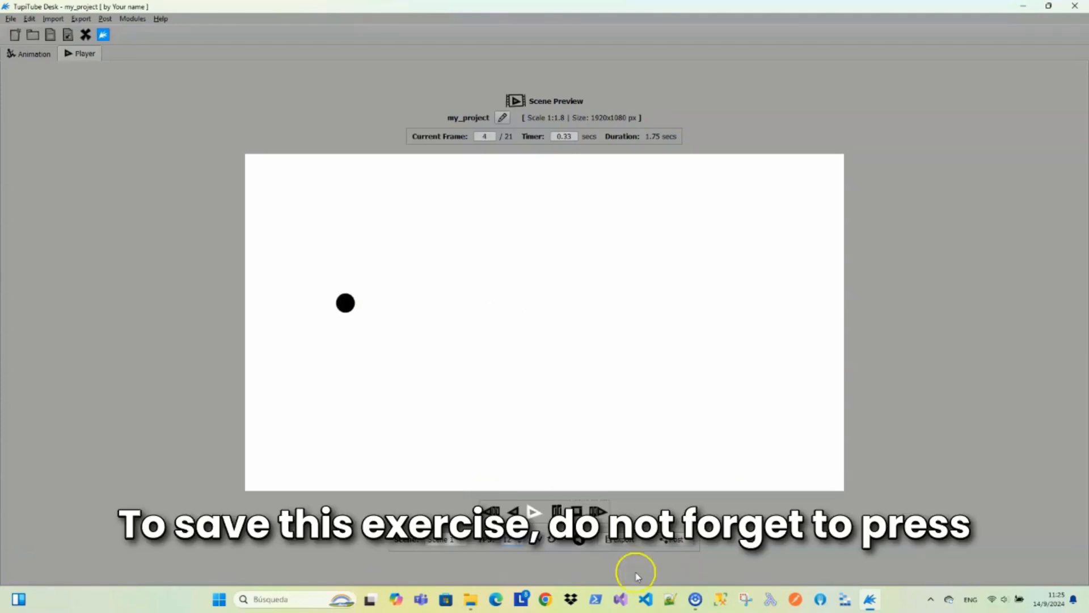
Save the animation as 'Constant Speed' and start a new blank project
click(533, 512)
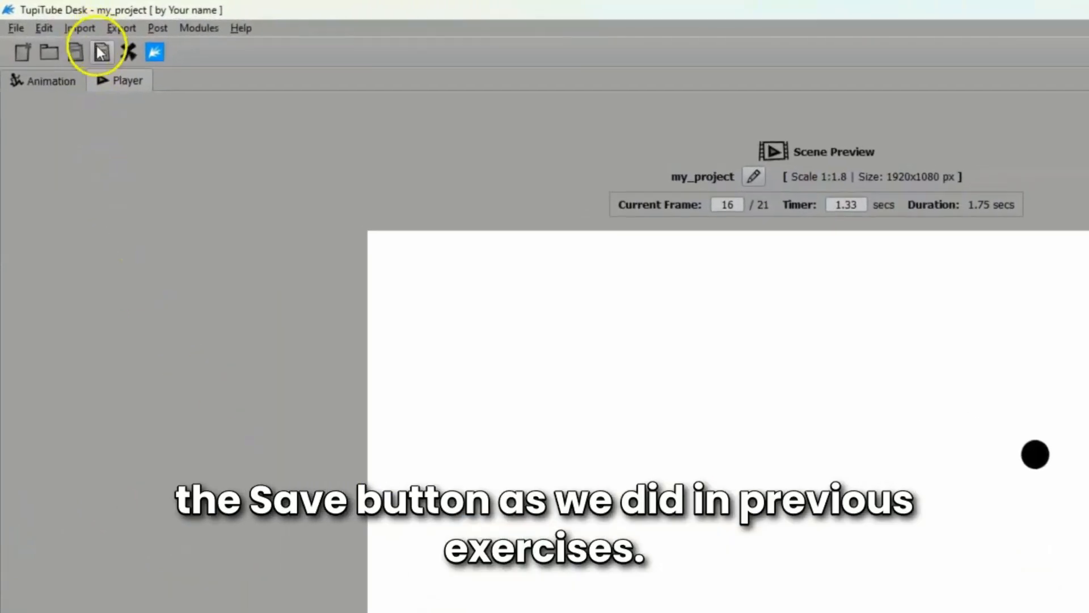
click(100, 53)
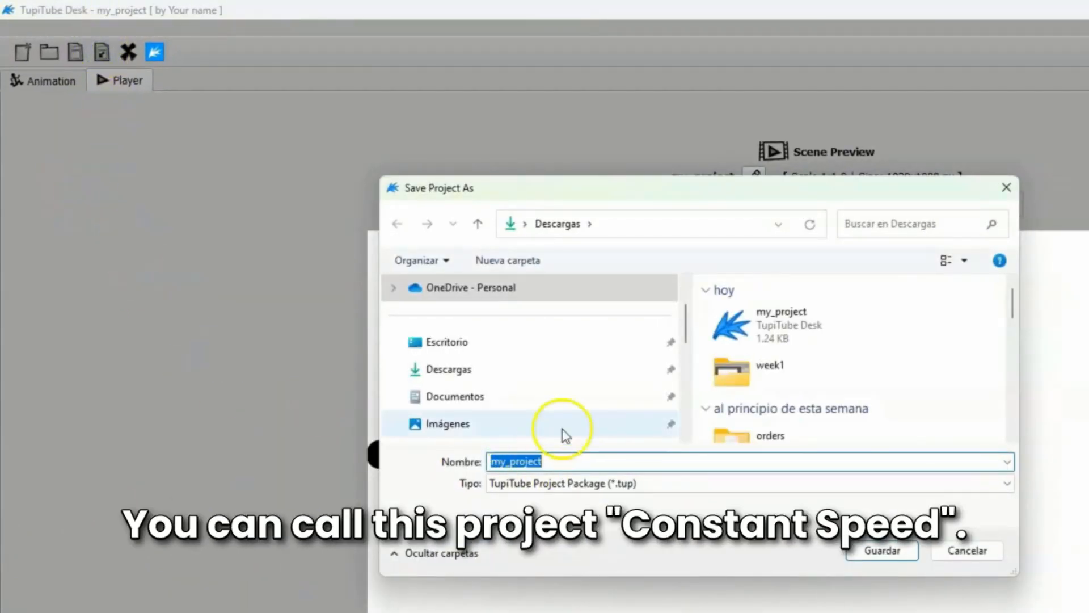
text(Constant Speed)
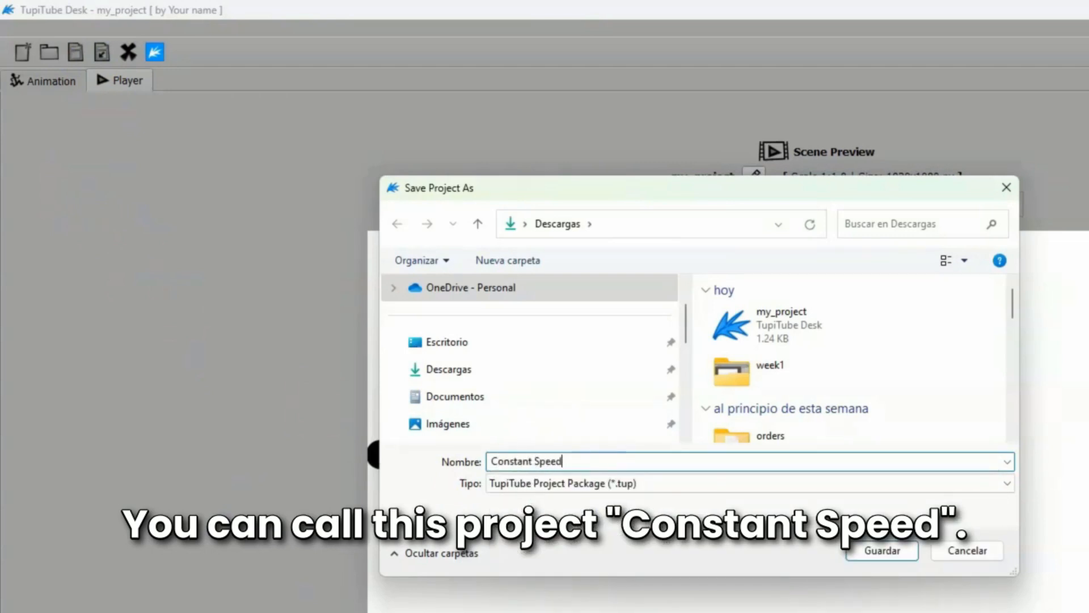
click(880, 550)
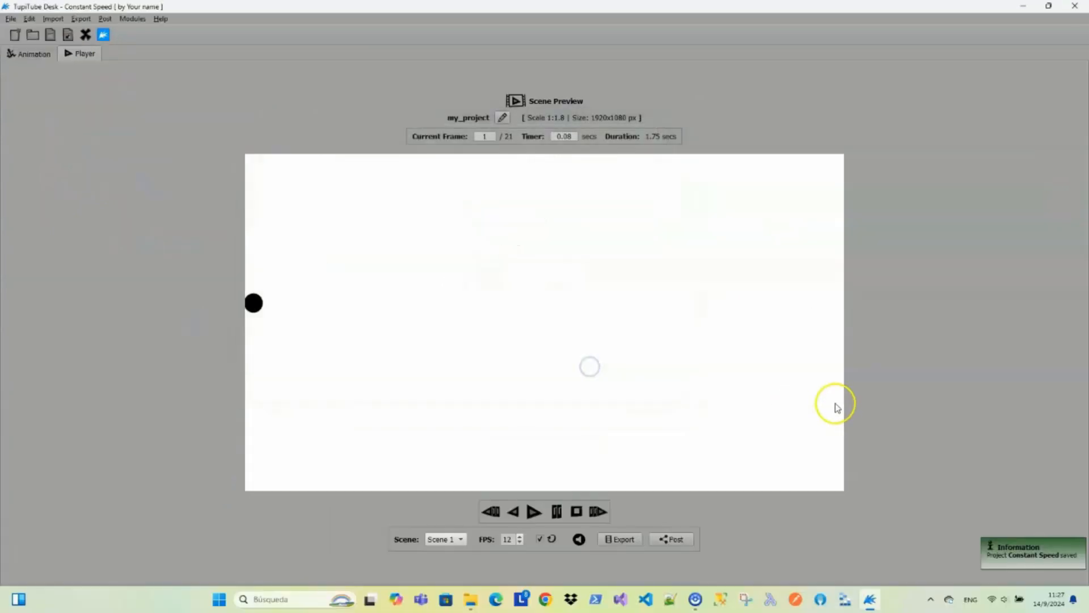
click(33, 53)
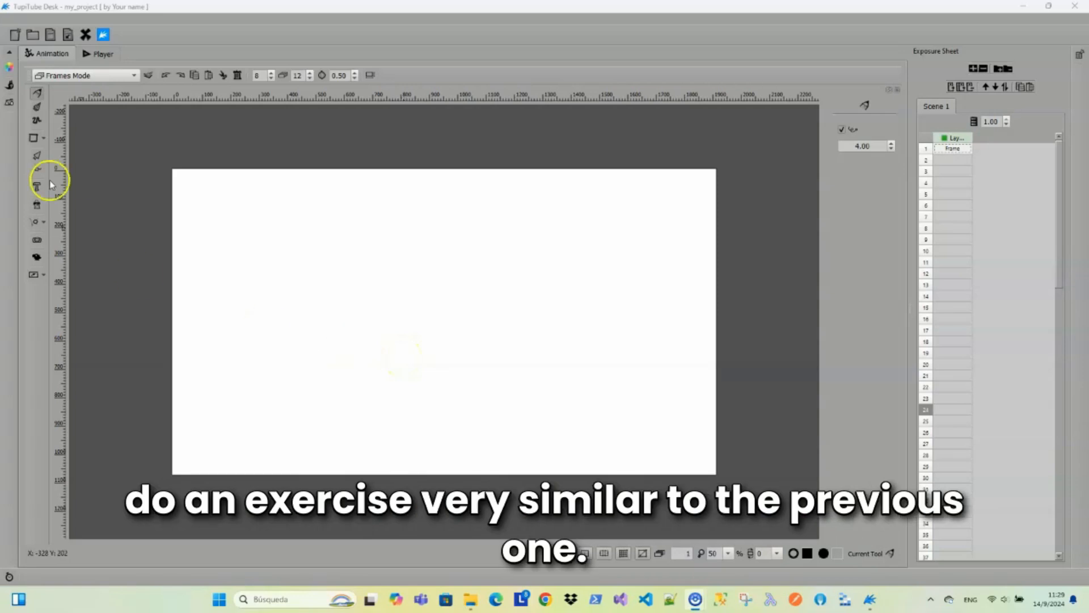
Switch the shape tool to Ellipse and turn on Show Grid over the canvas
click(37, 137)
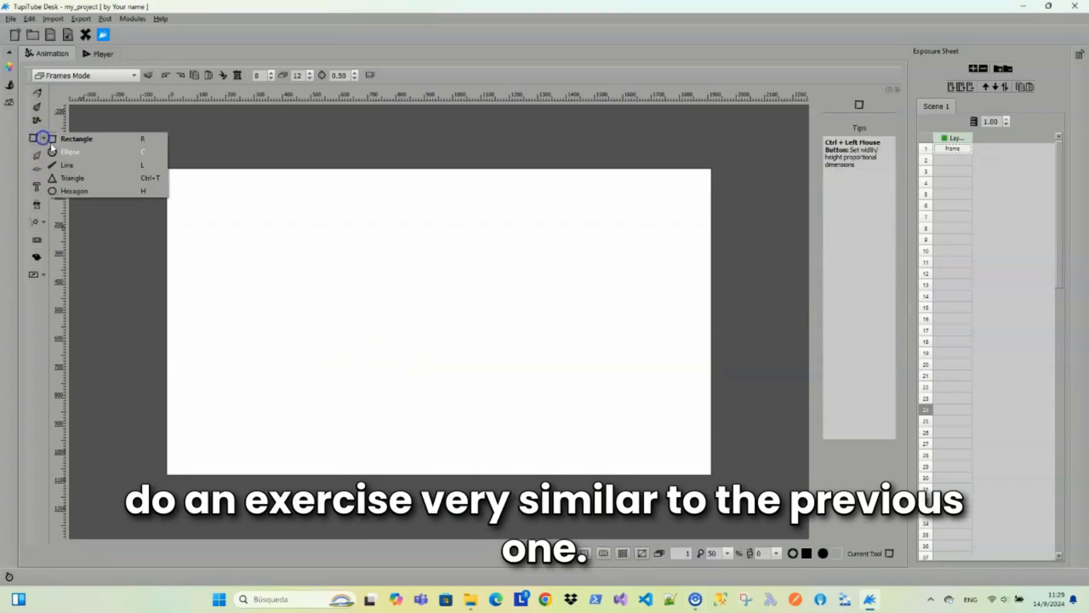
click(70, 151)
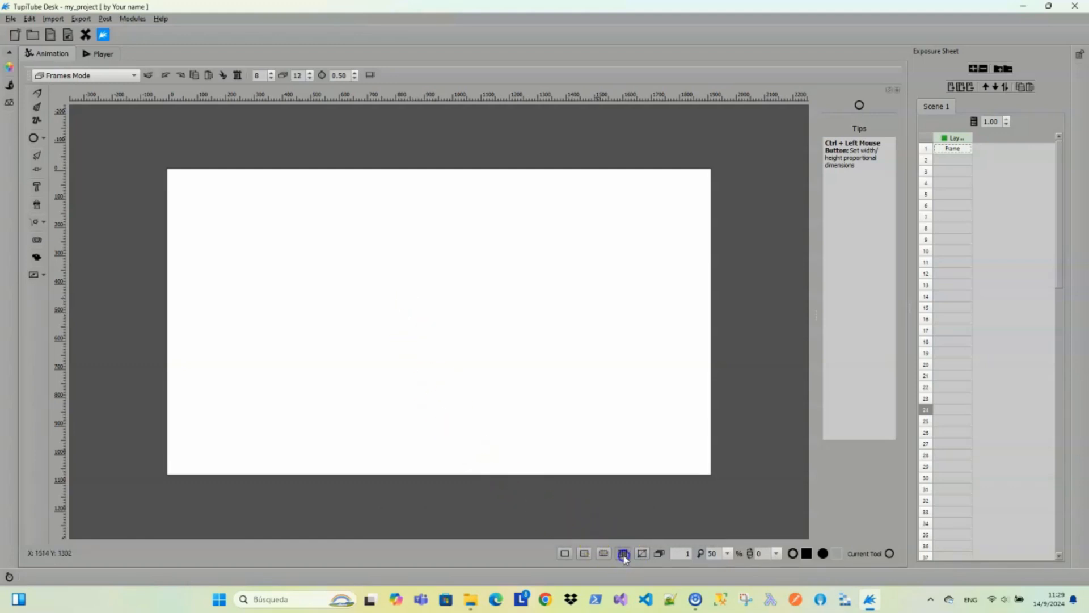
click(622, 553)
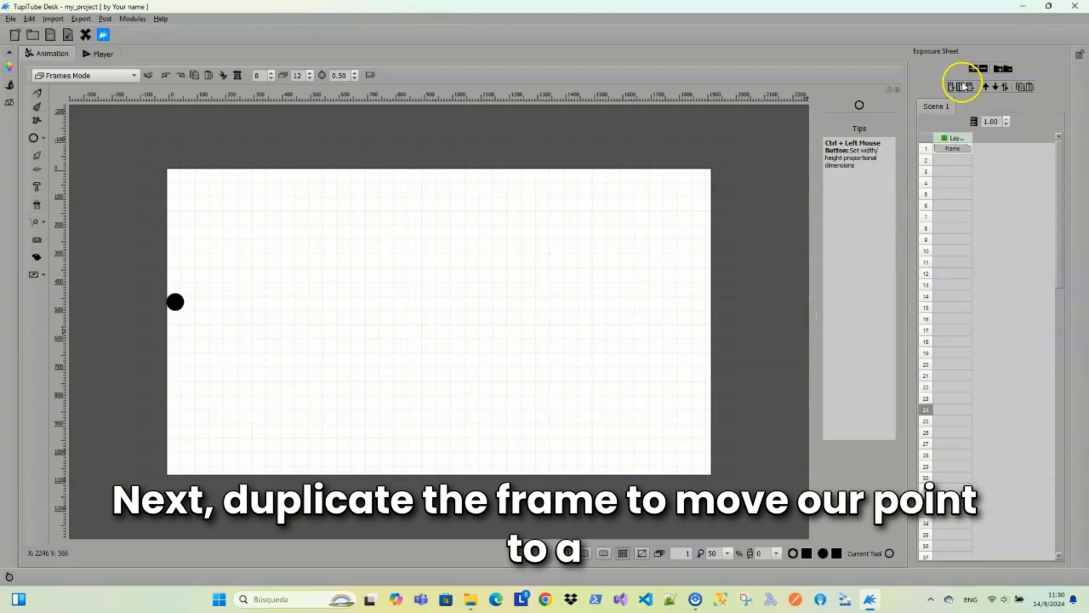
Duplicate frames up to frame 9, moving the dot right in increasingly larger steps
click(966, 86)
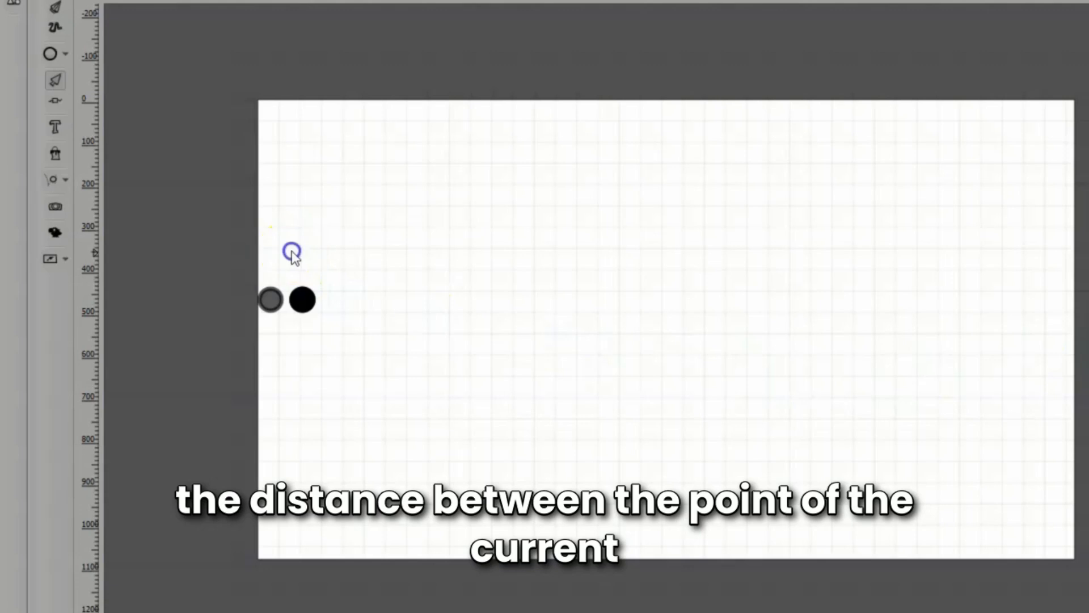
click(302, 300)
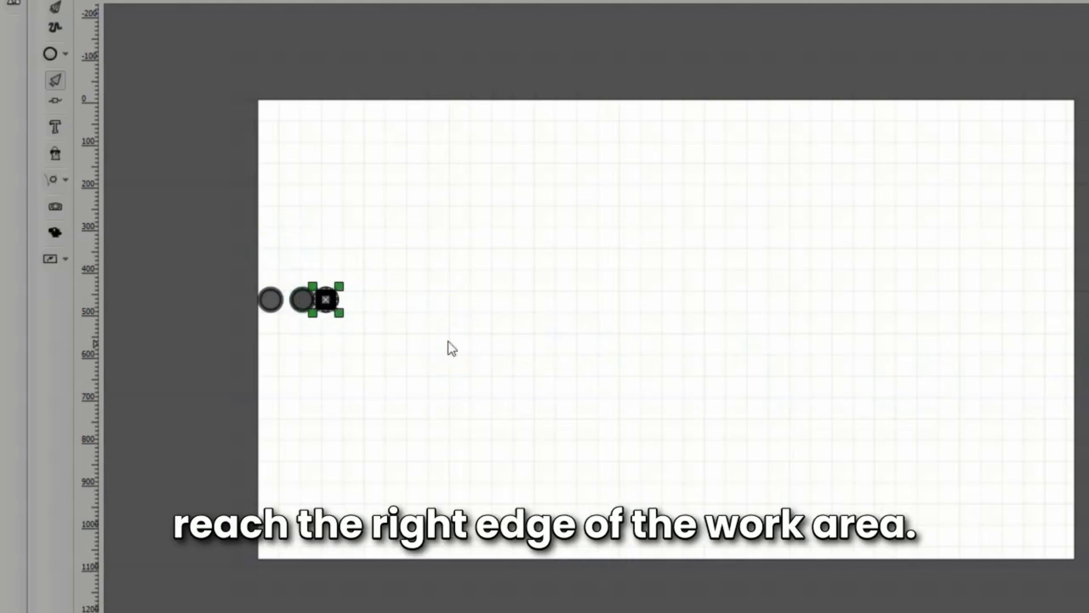
drag(323, 300, 345, 300)
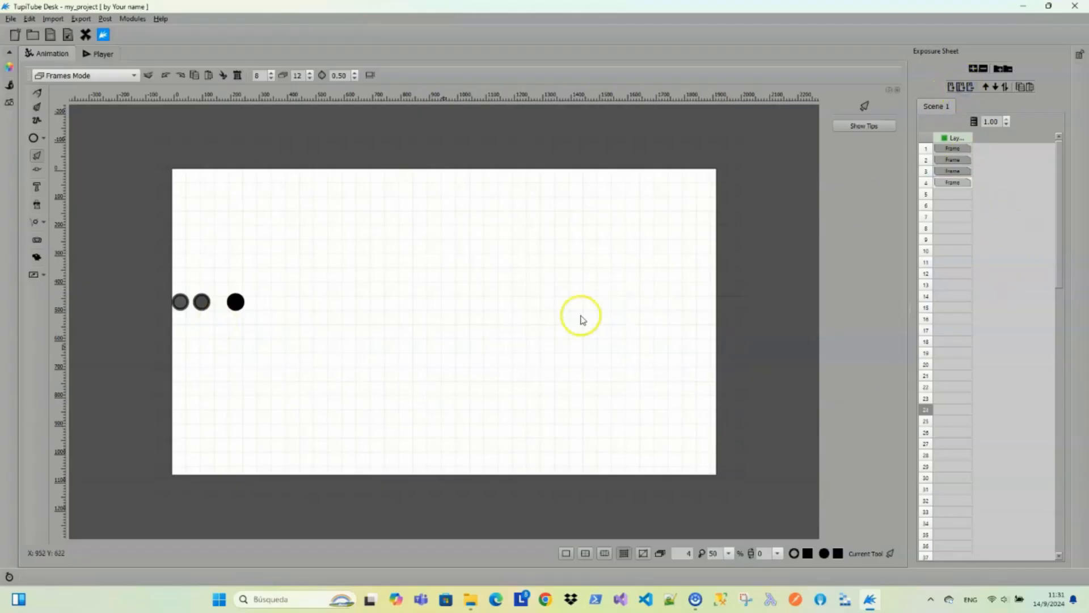
click(235, 302)
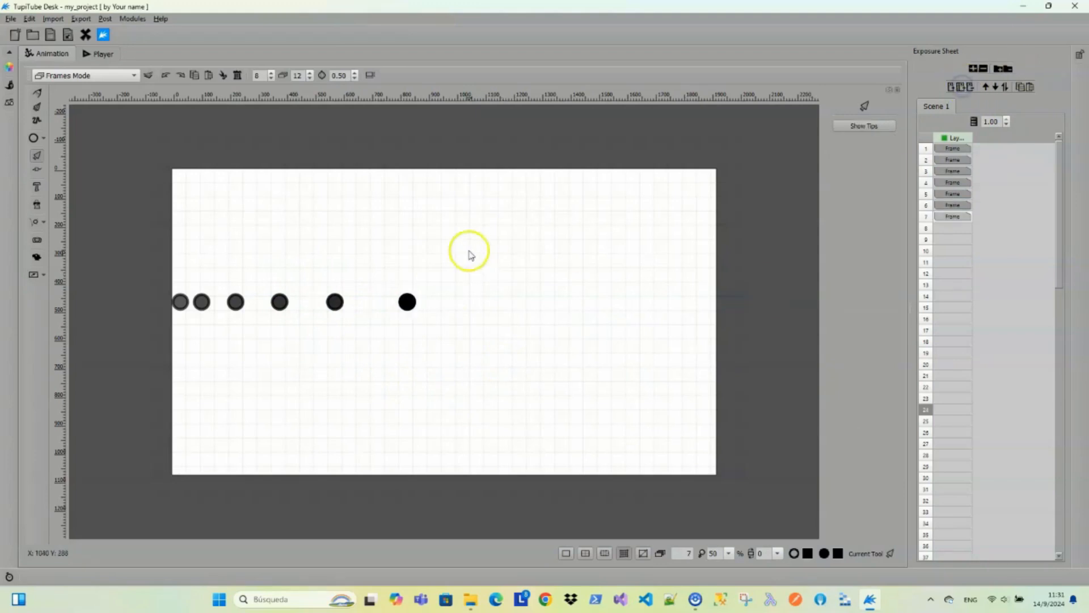
click(488, 302)
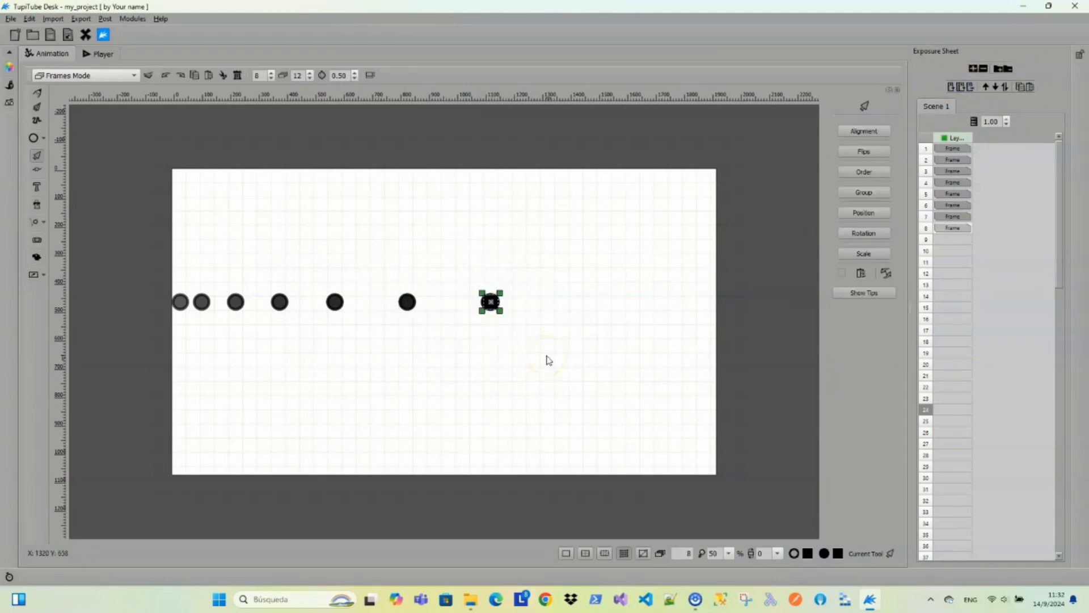
drag(491, 302, 590, 301)
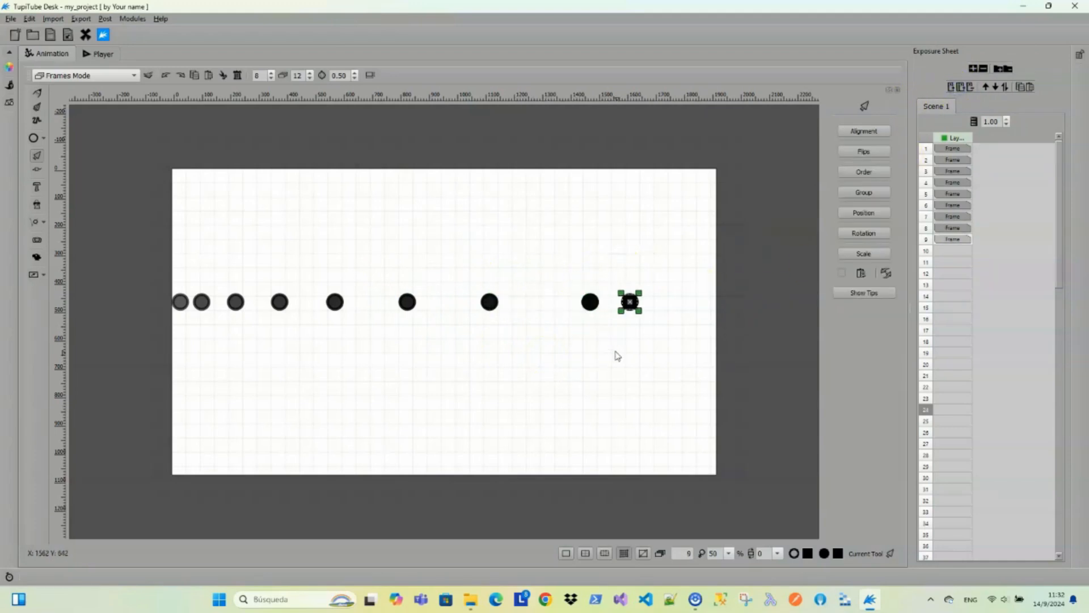
click(85, 54)
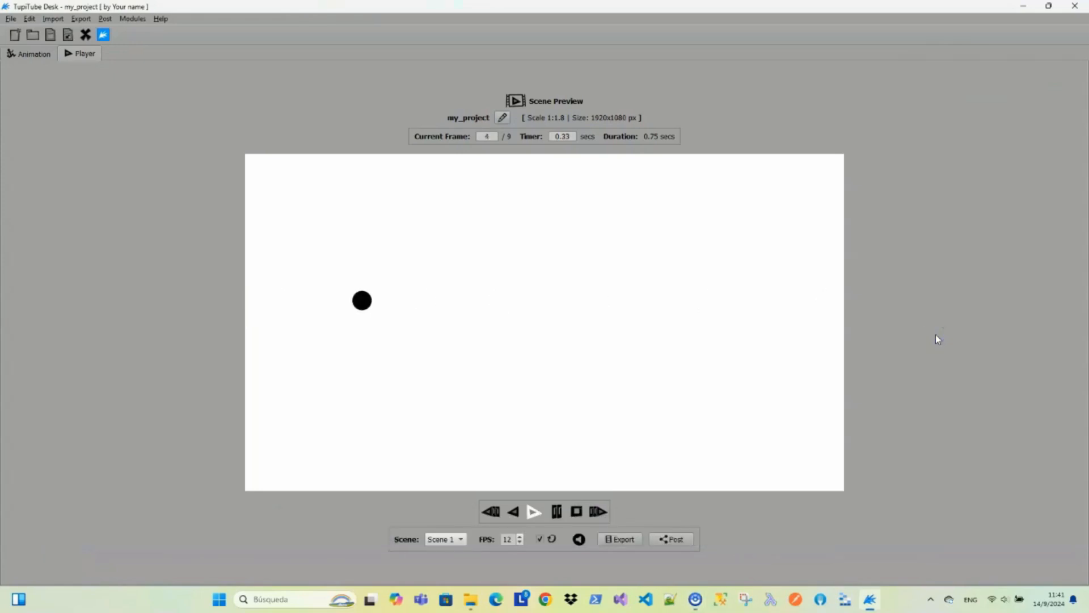
Save the accelerating dot project under the name 'Acceleration'
click(534, 511)
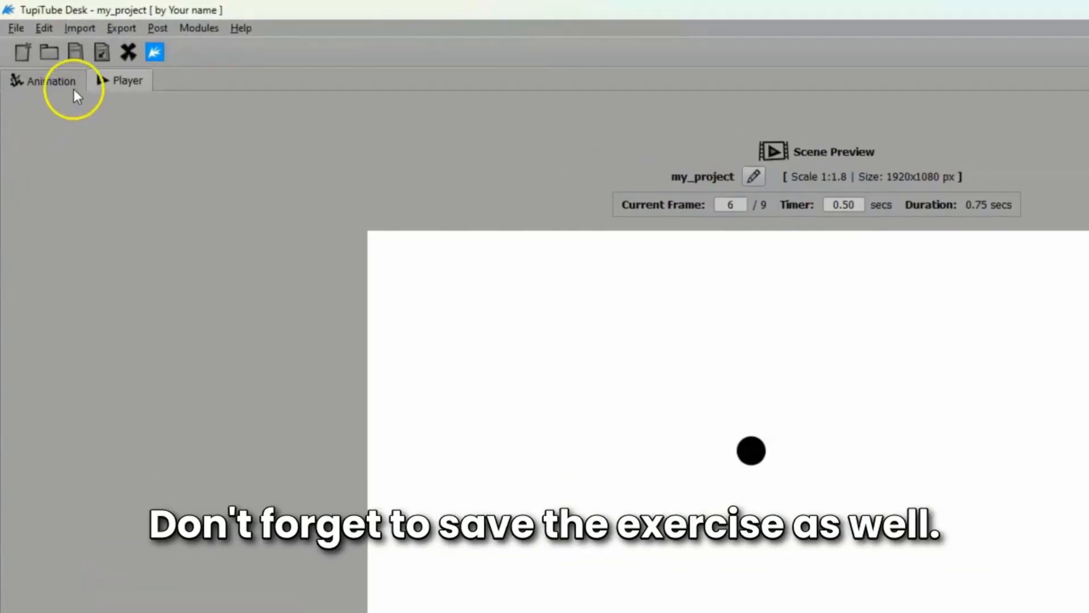
text(A)
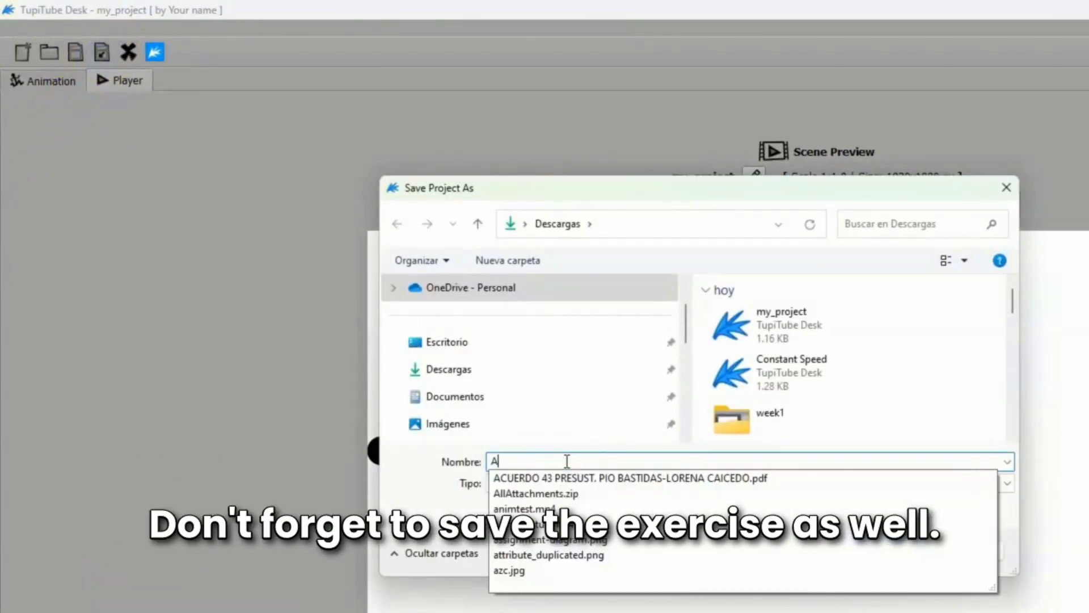
text(cceleration)
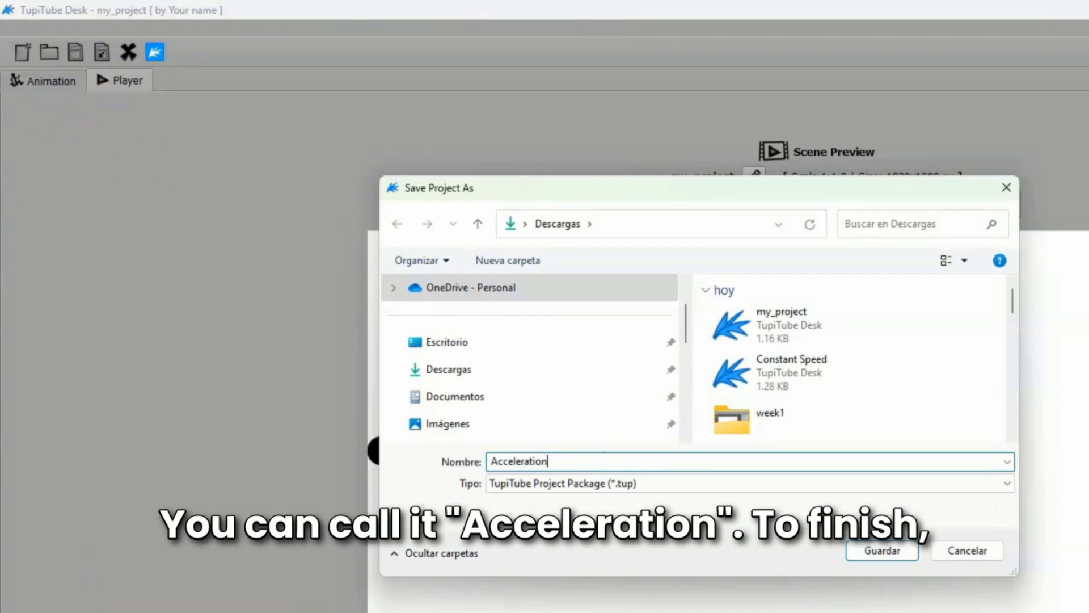
click(882, 551)
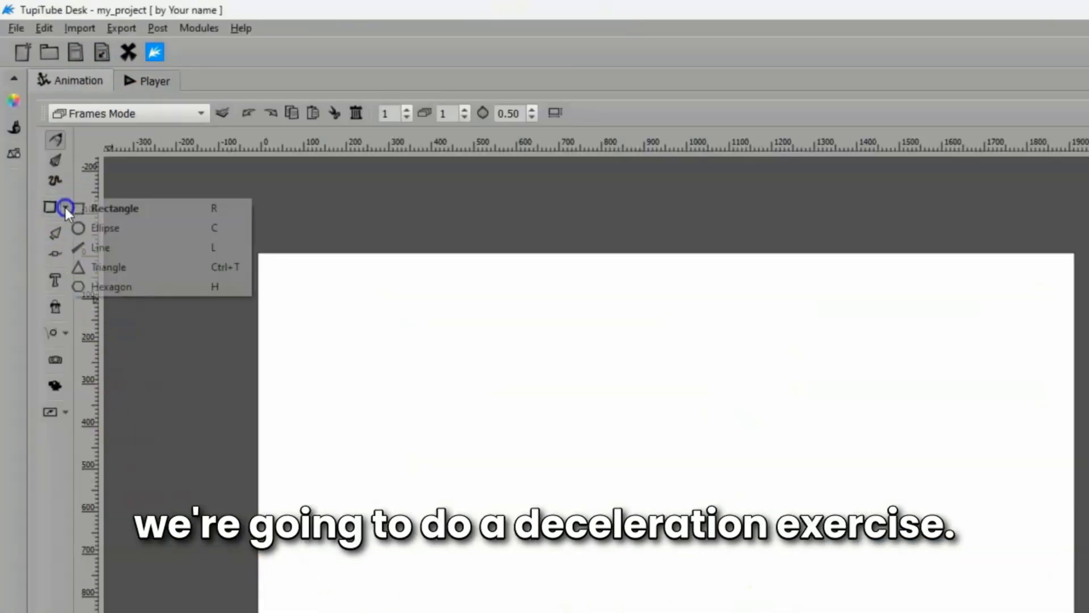
Select the Ellipse tool, set brush thickness to 10, and pick the dot's fill colour
click(105, 228)
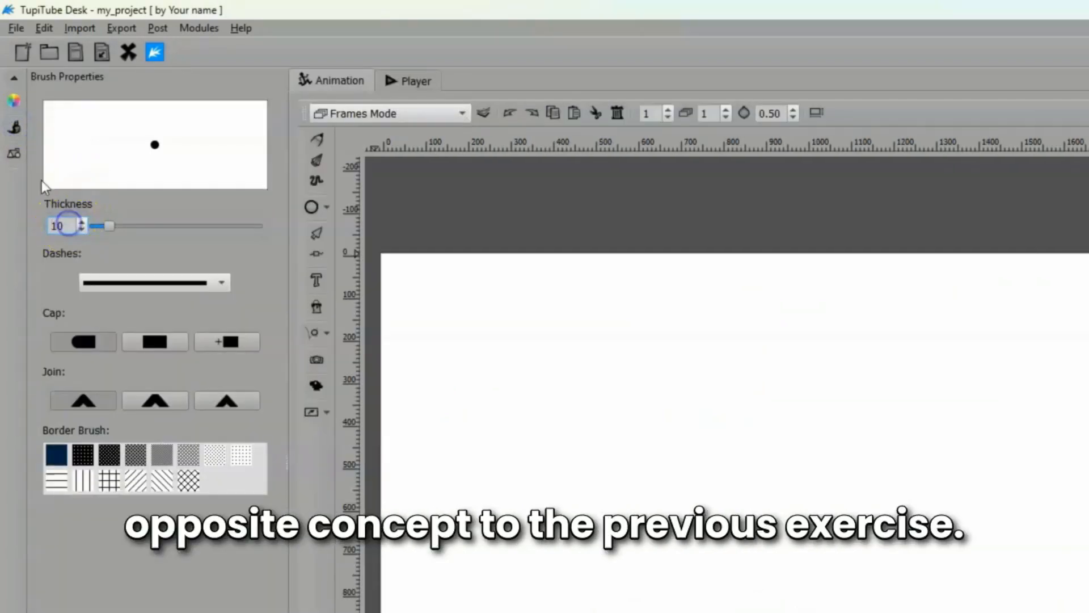
click(13, 100)
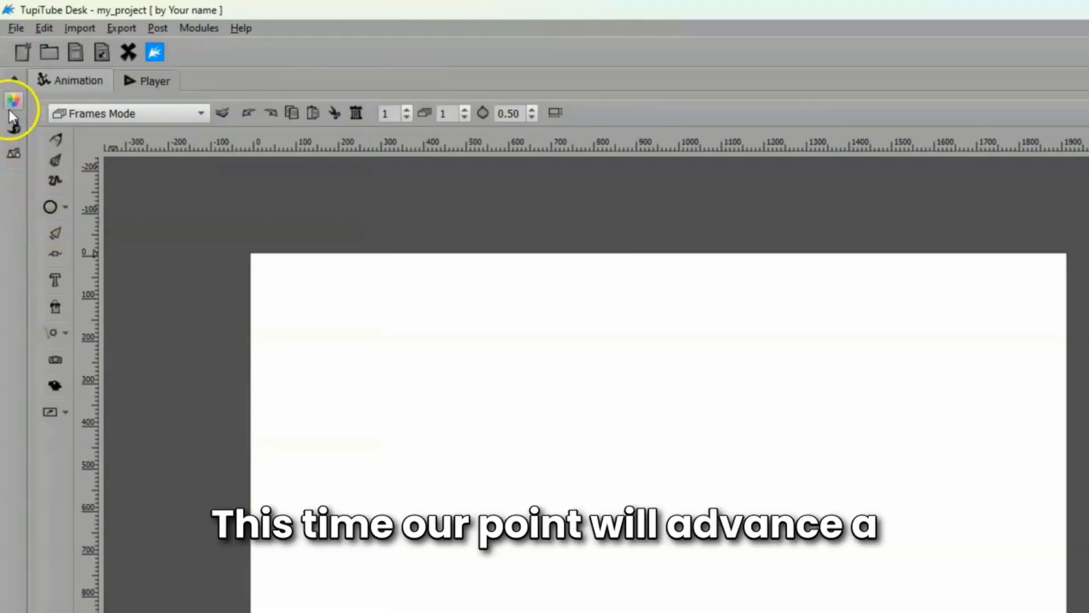
click(14, 100)
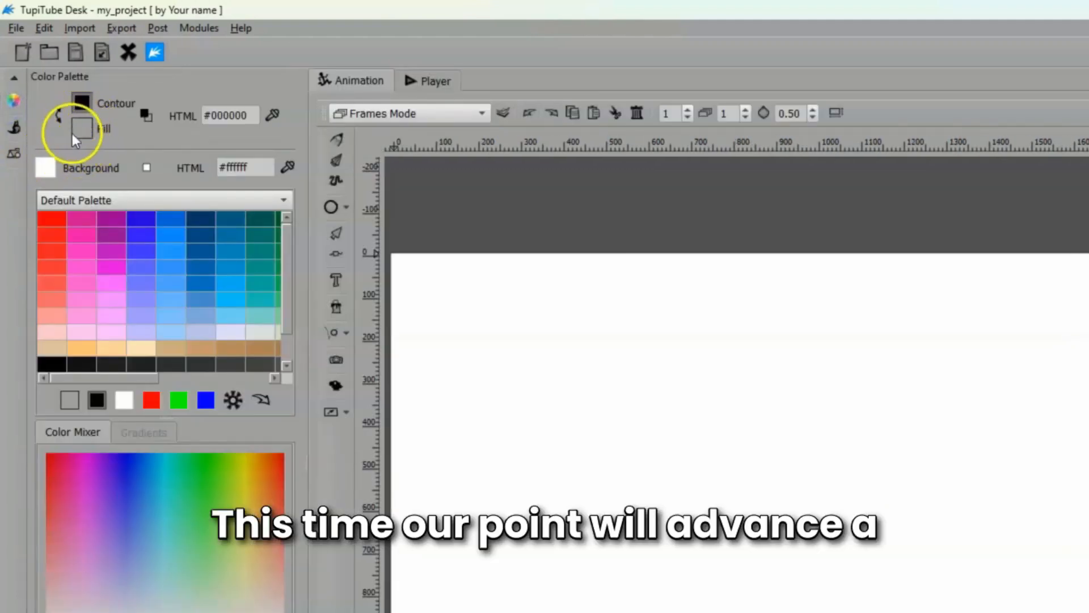
click(96, 400)
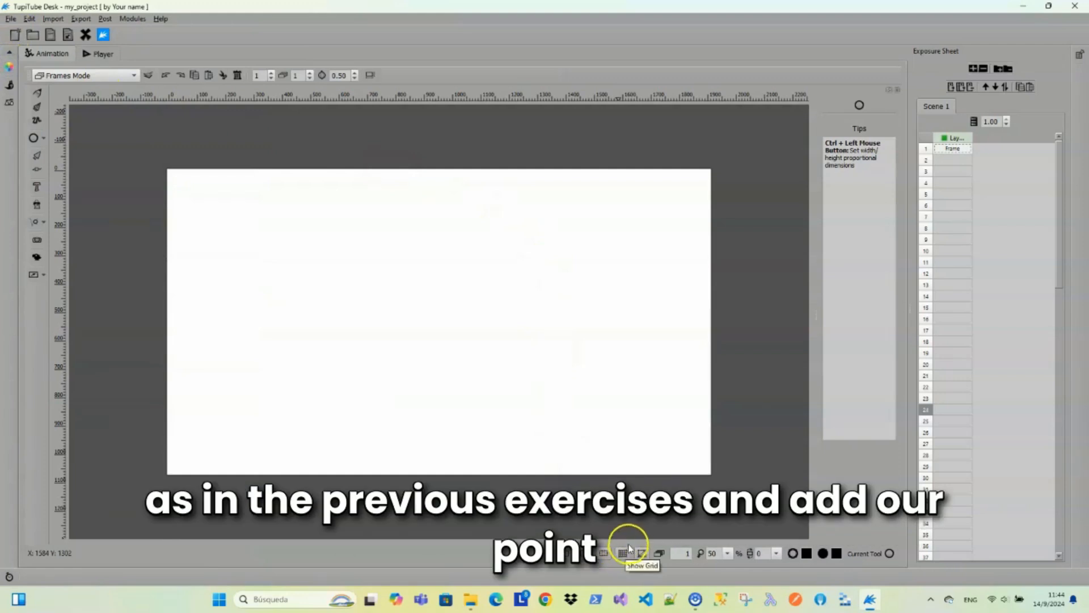
Show the grid and add frames, shifting the dot right by shrinking distances toward the edge
click(622, 553)
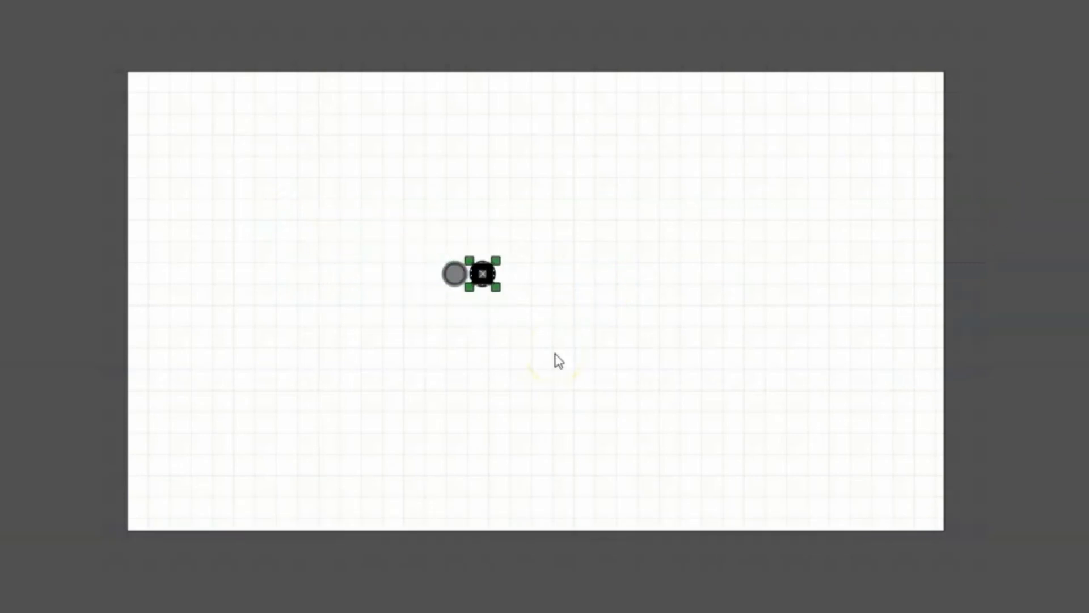
drag(480, 275, 580, 275)
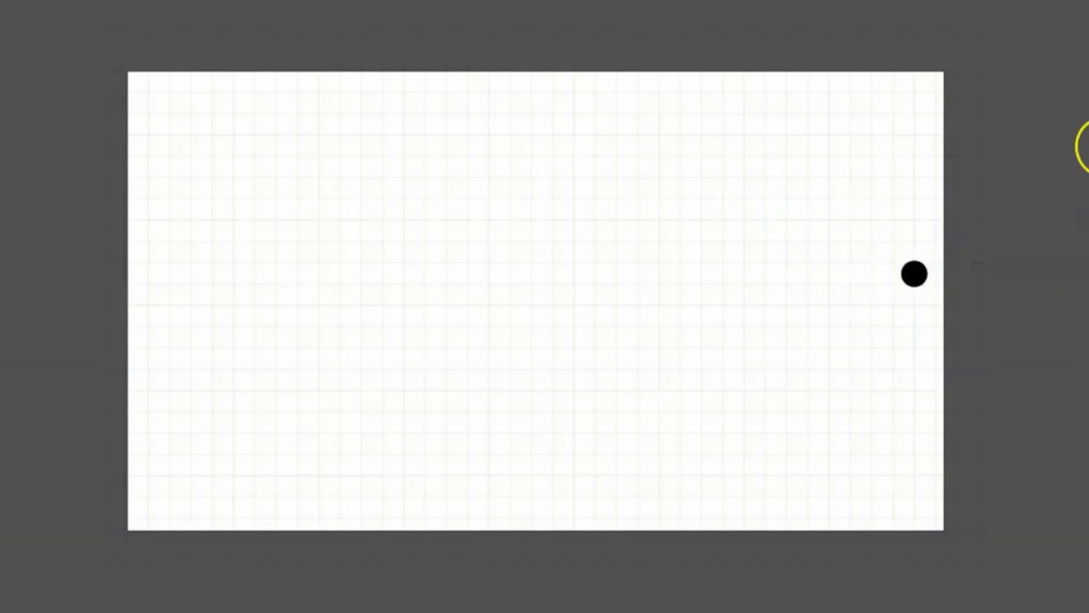
click(916, 275)
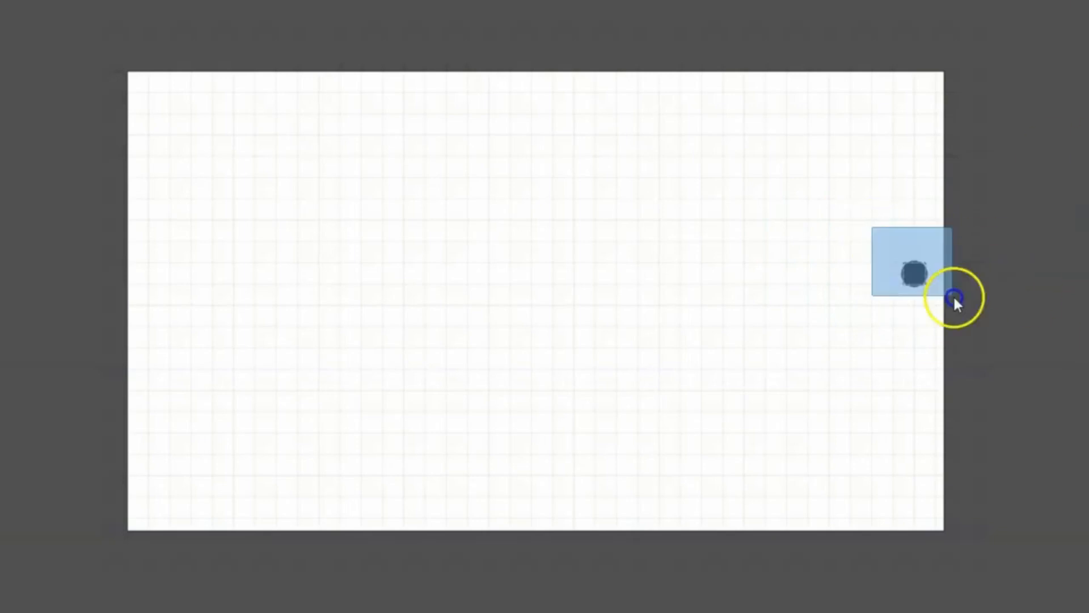
drag(959, 299, 965, 363)
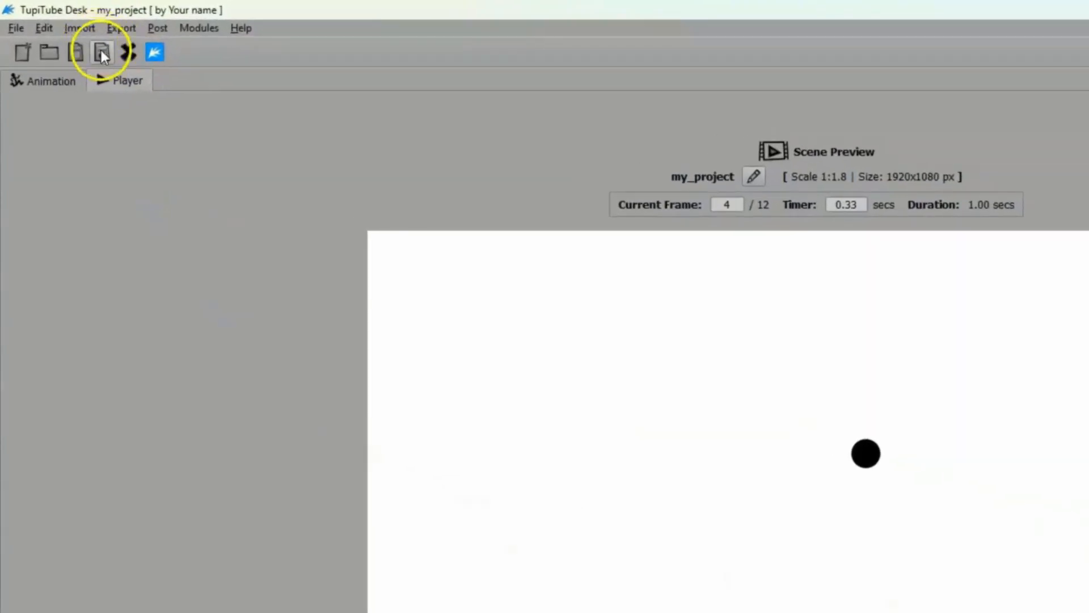
Save the dot animation project under the name 'Deceleration'
click(101, 52)
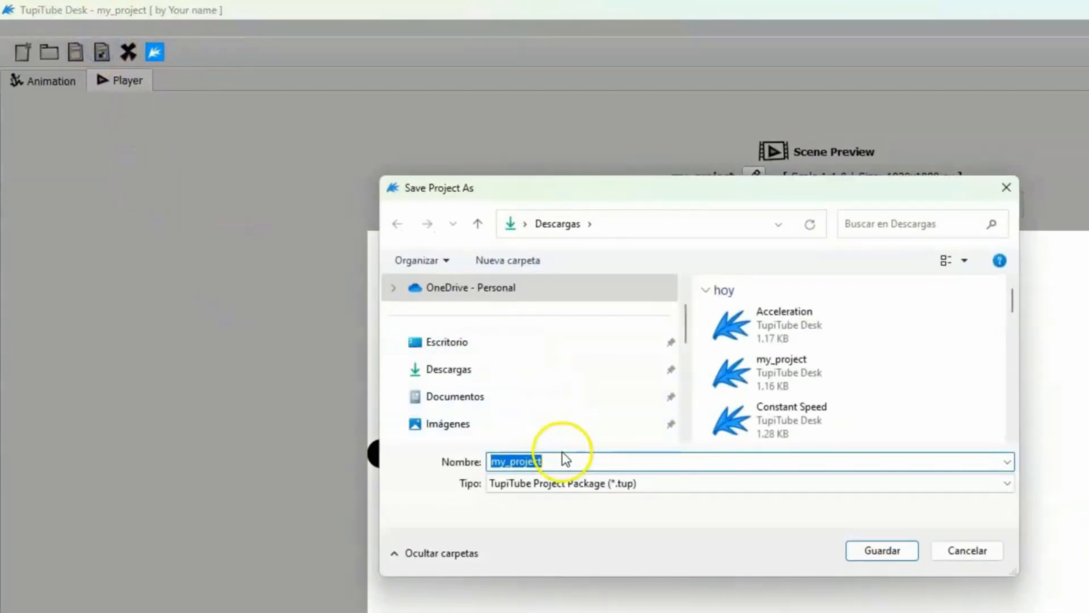
text(Decele)
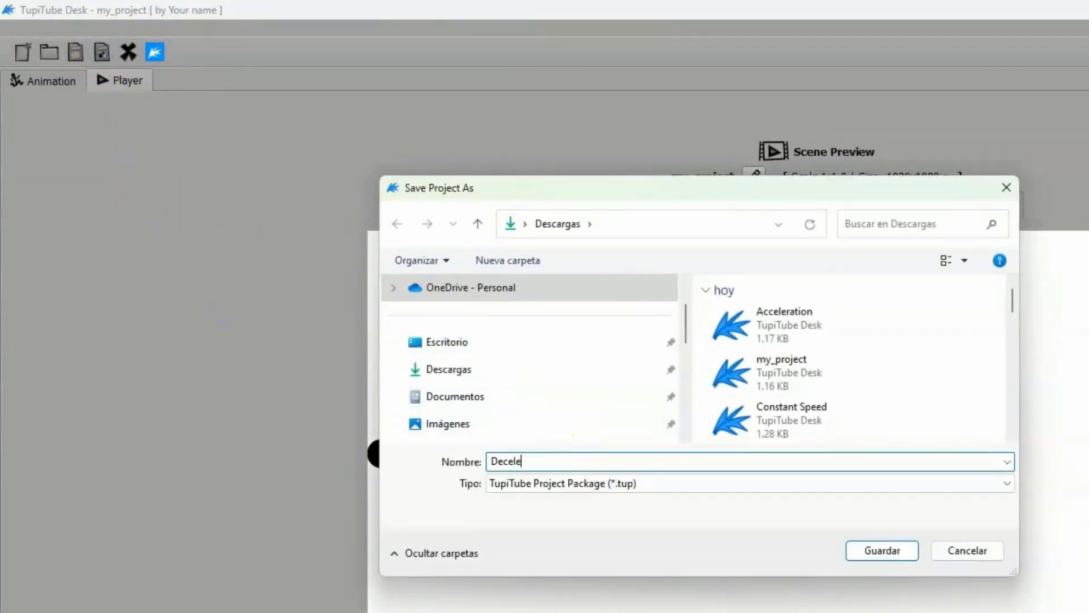
text(ration)
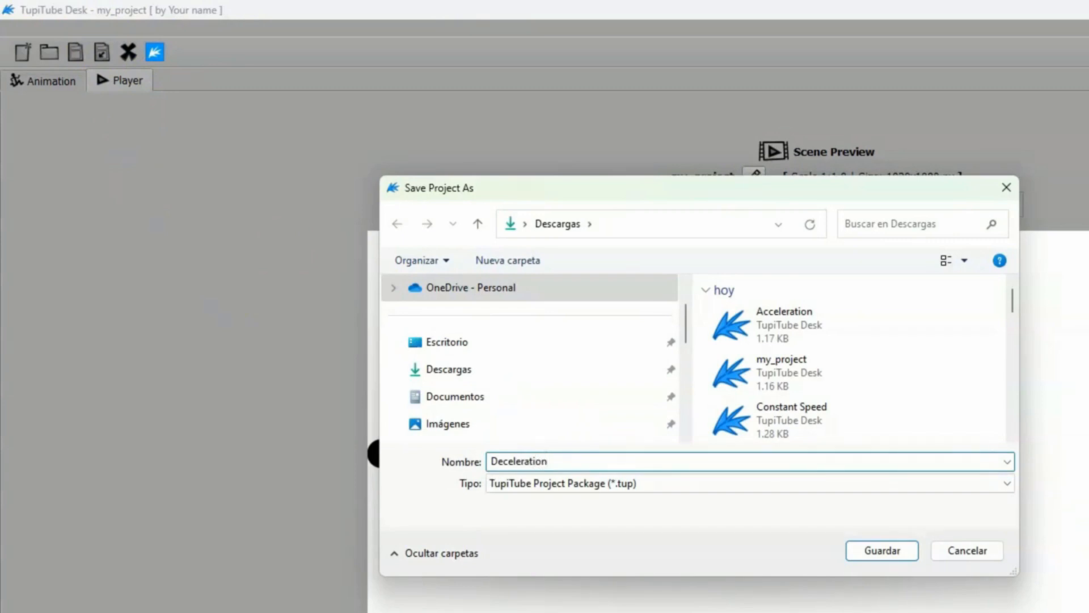
click(881, 551)
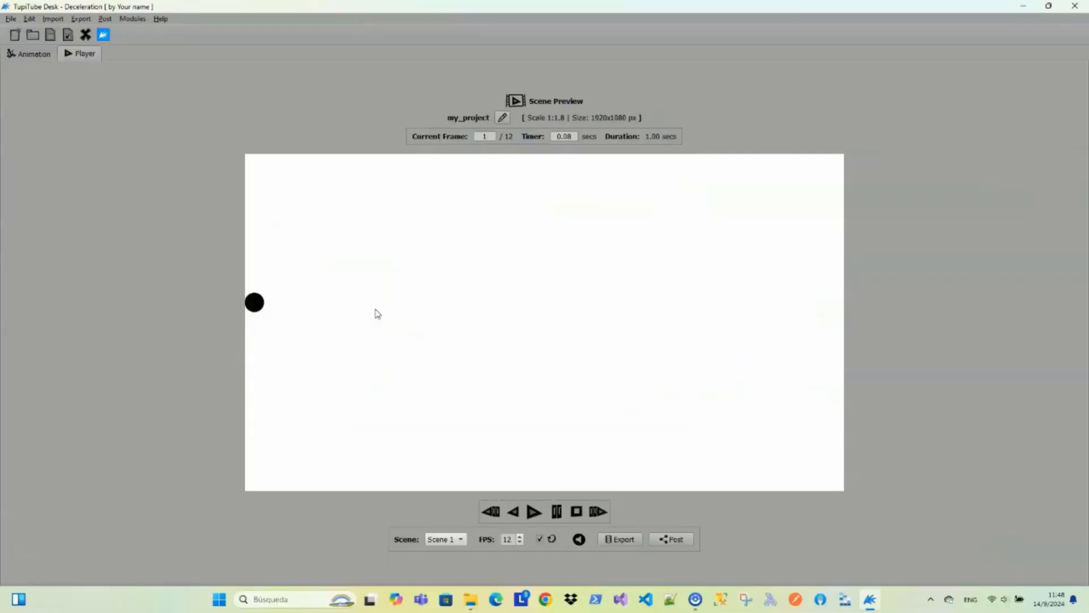